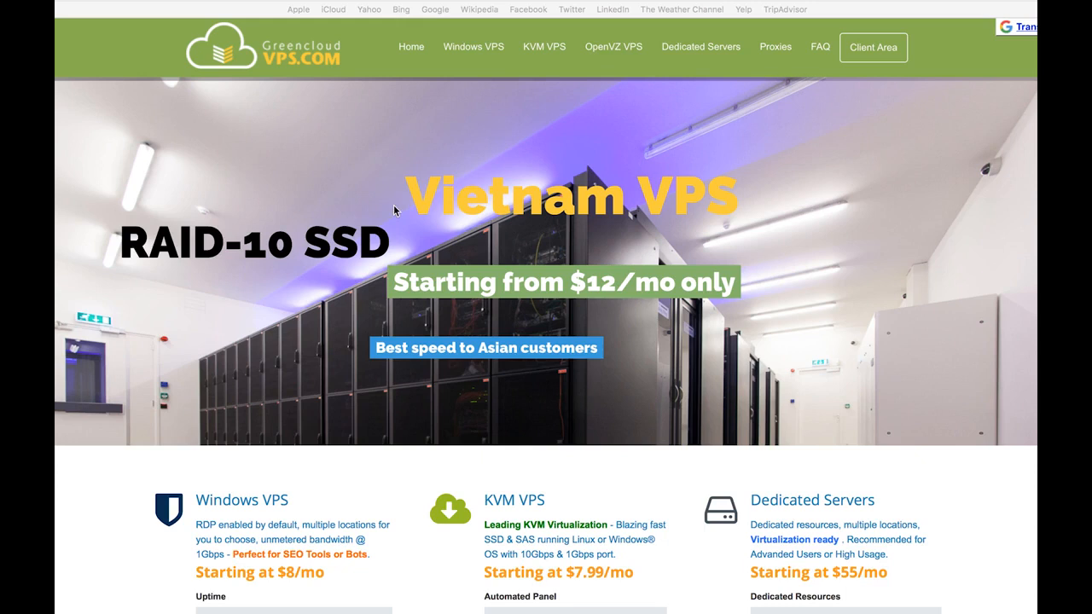
{"action": "mouse_move", "coordinate": [475, 98]}
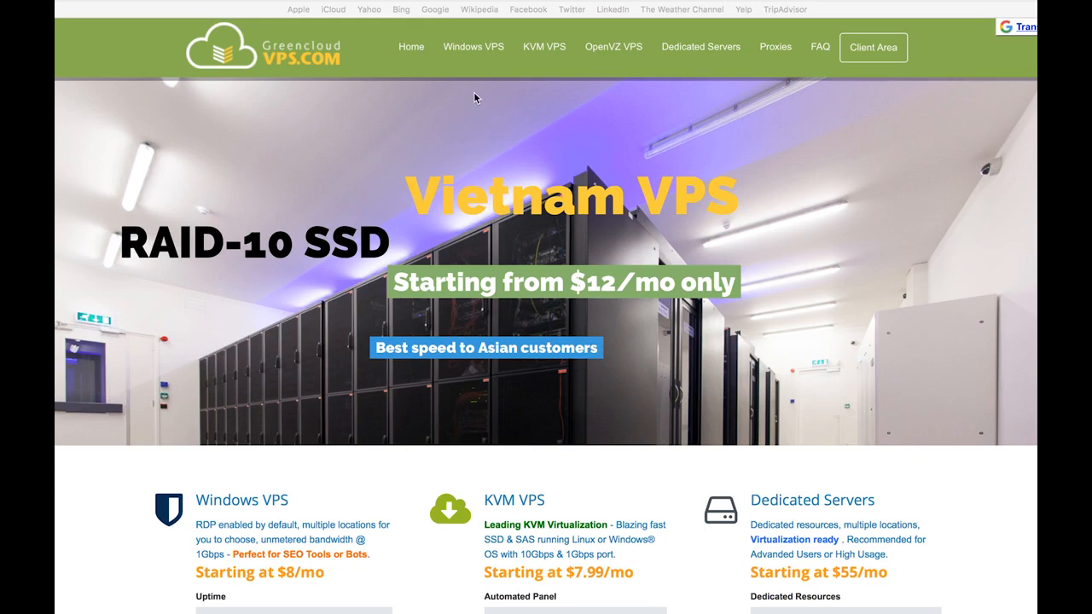
{"action": "mouse_move", "coordinate": [473, 47]}
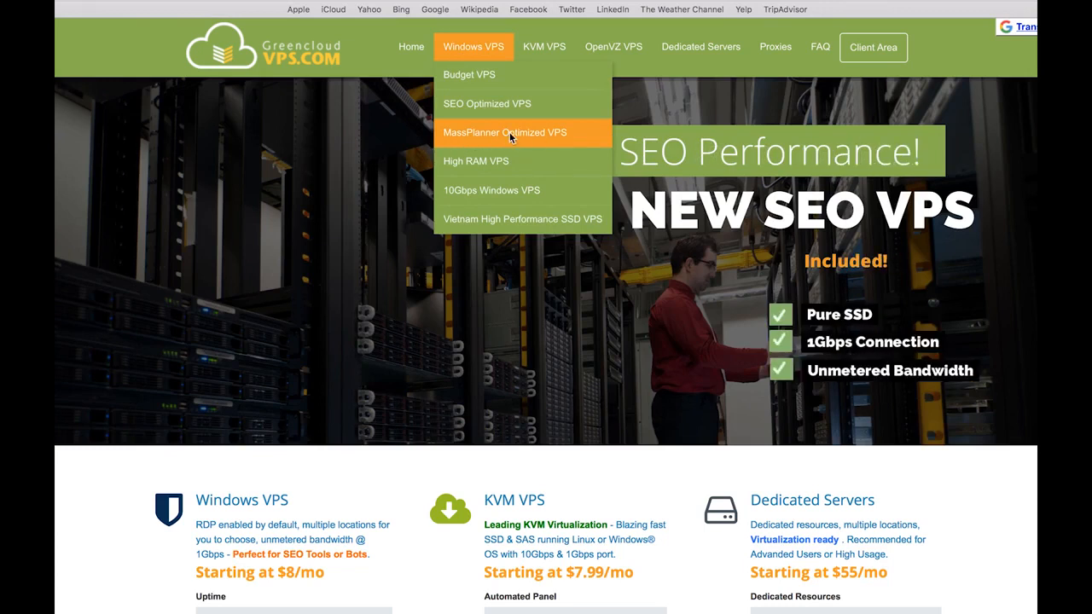
Step: Open MassPlanner Optimized VPS and view its Starter $26, Advanced $46 and Guru $68 plans
{"action": "left_click", "coordinate": [504, 133]}
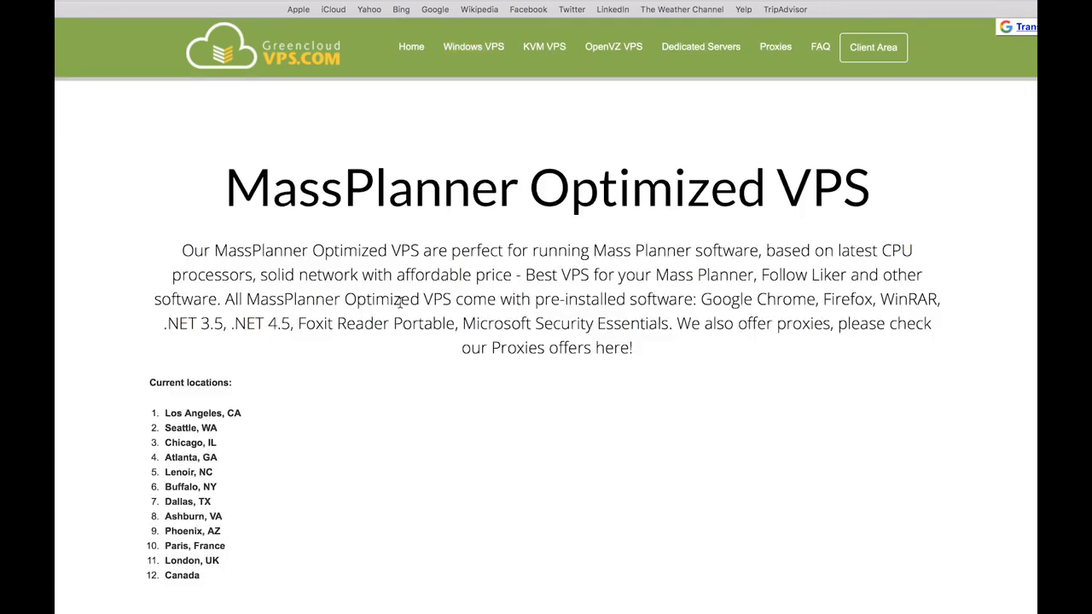
{"action": "scroll", "scroll_direction": "down", "scroll_amount": 3}
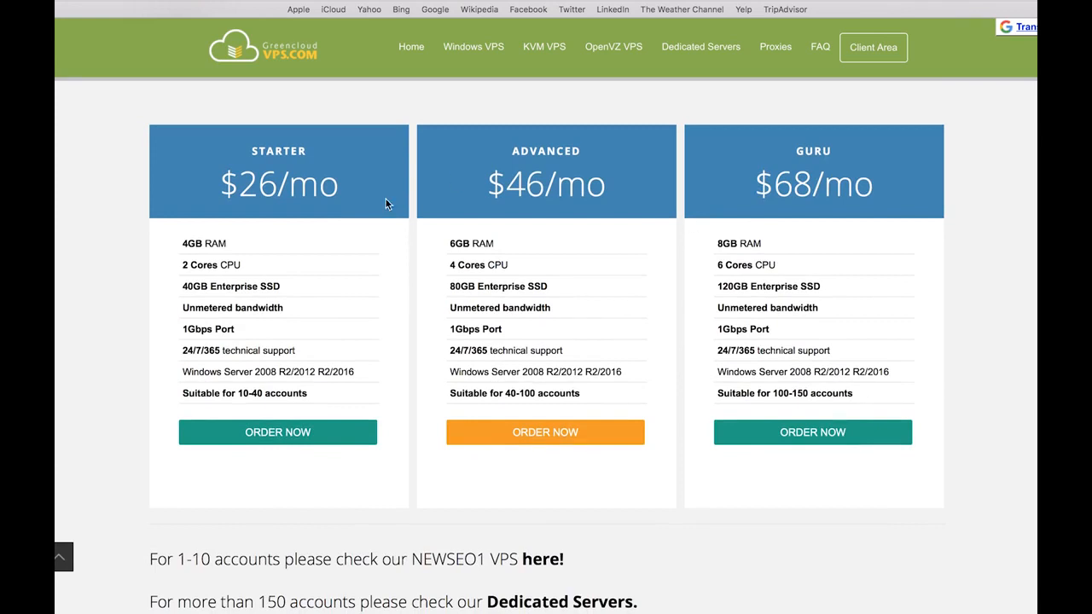
{"action": "mouse_move", "coordinate": [209, 391]}
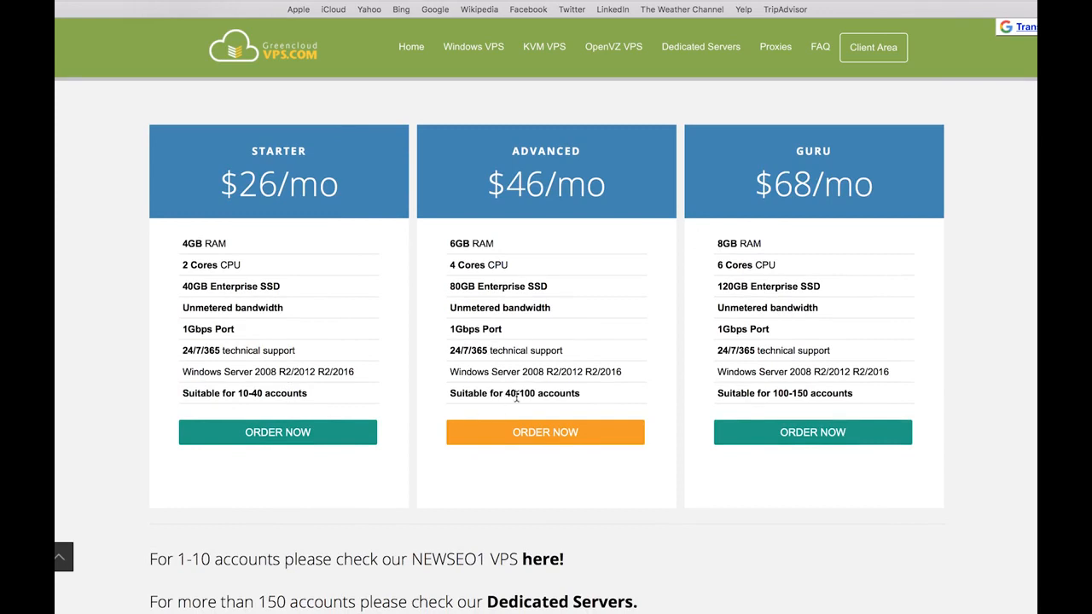
{"action": "mouse_move", "coordinate": [791, 393]}
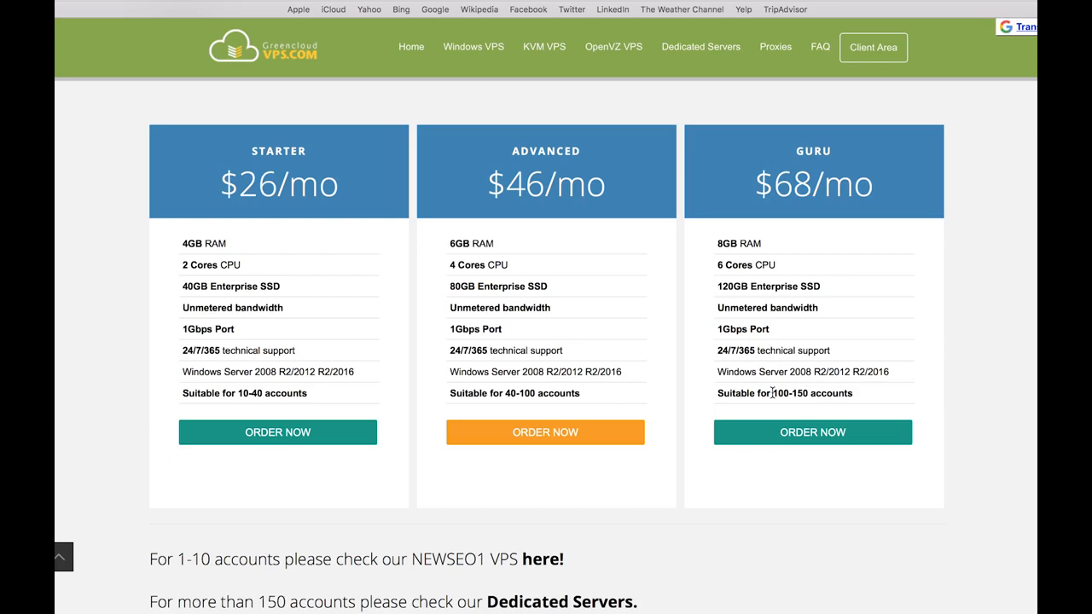
{"action": "mouse_move", "coordinate": [516, 390]}
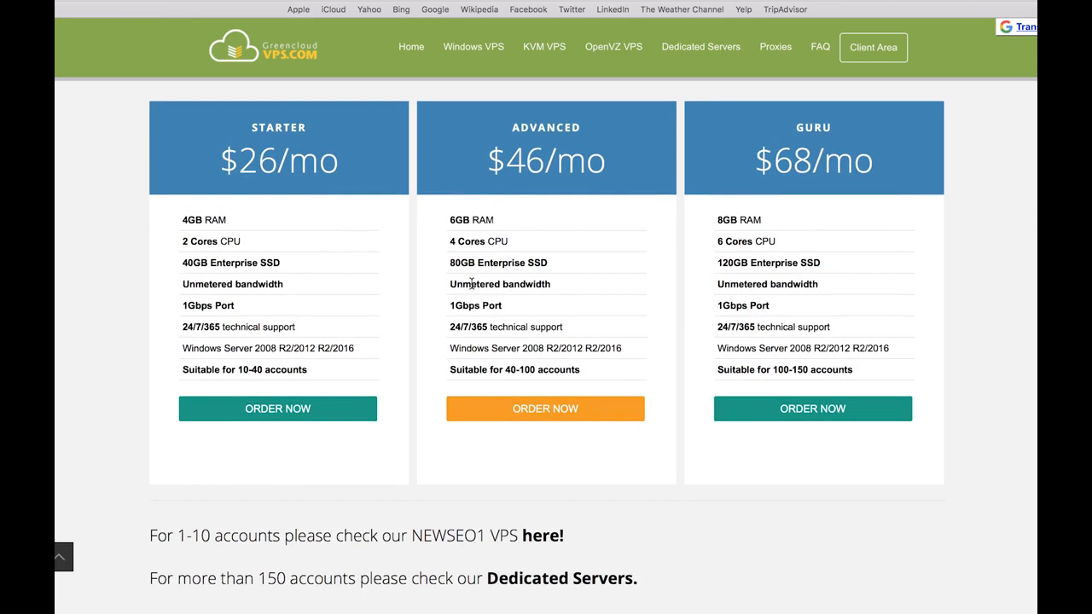
{"action": "mouse_move", "coordinate": [298, 367]}
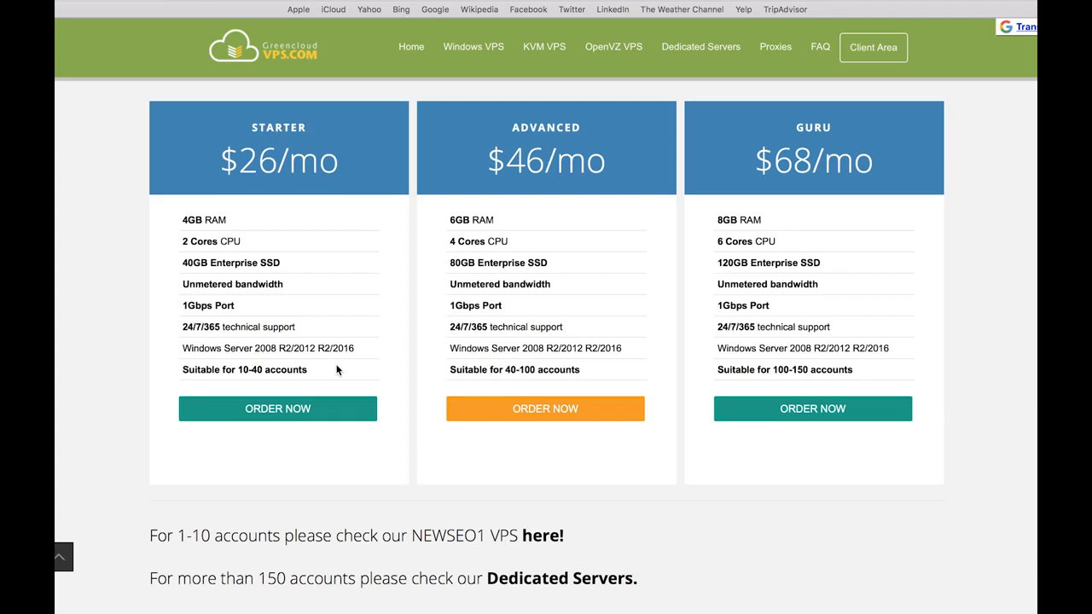
{"action": "mouse_move", "coordinate": [358, 171]}
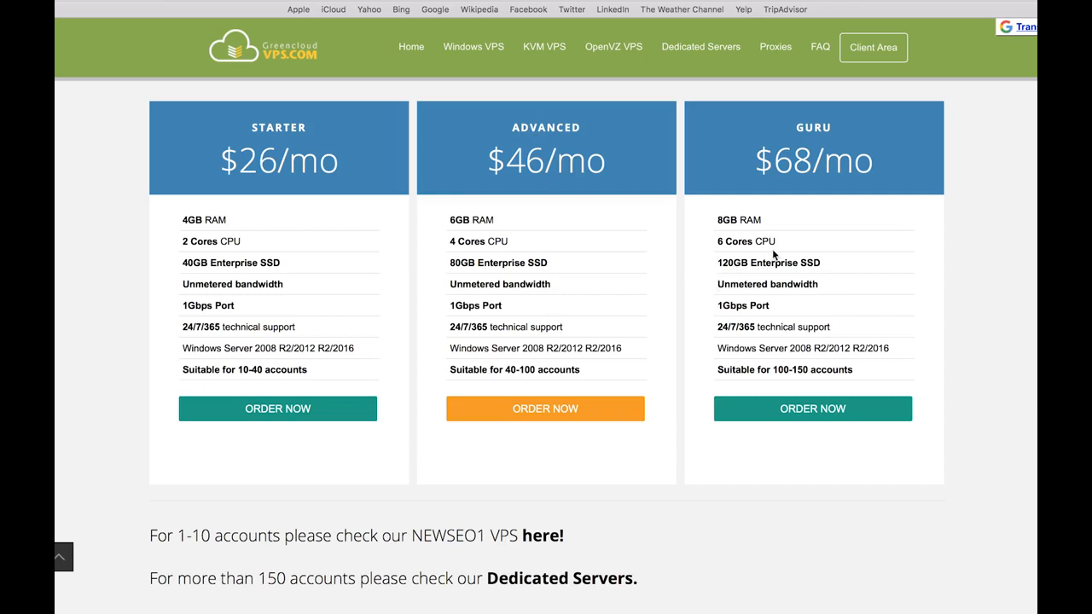
{"action": "mouse_move", "coordinate": [823, 170]}
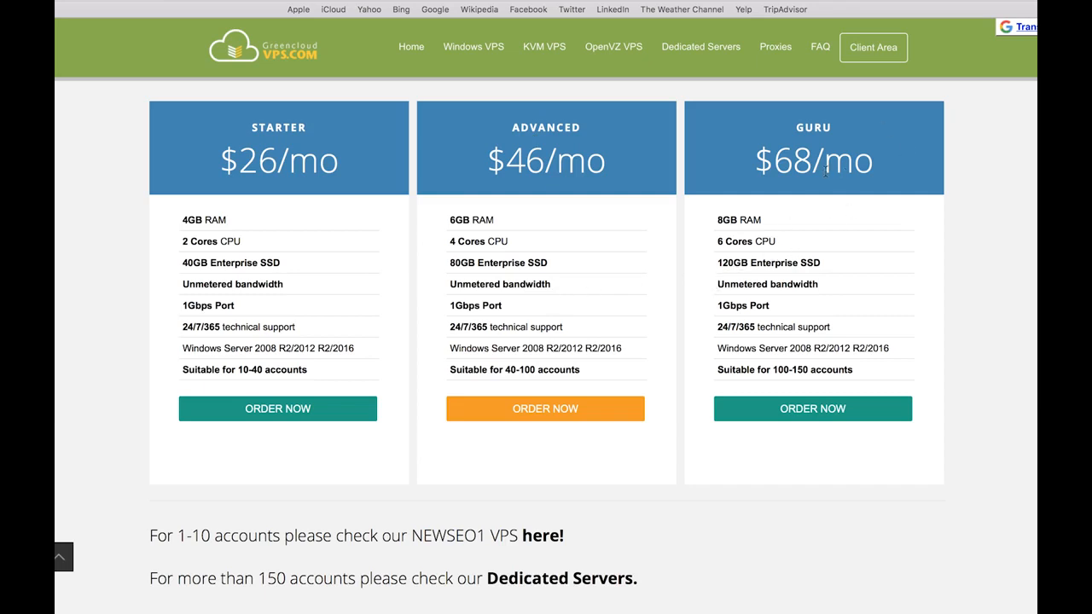
{"action": "mouse_move", "coordinate": [827, 186]}
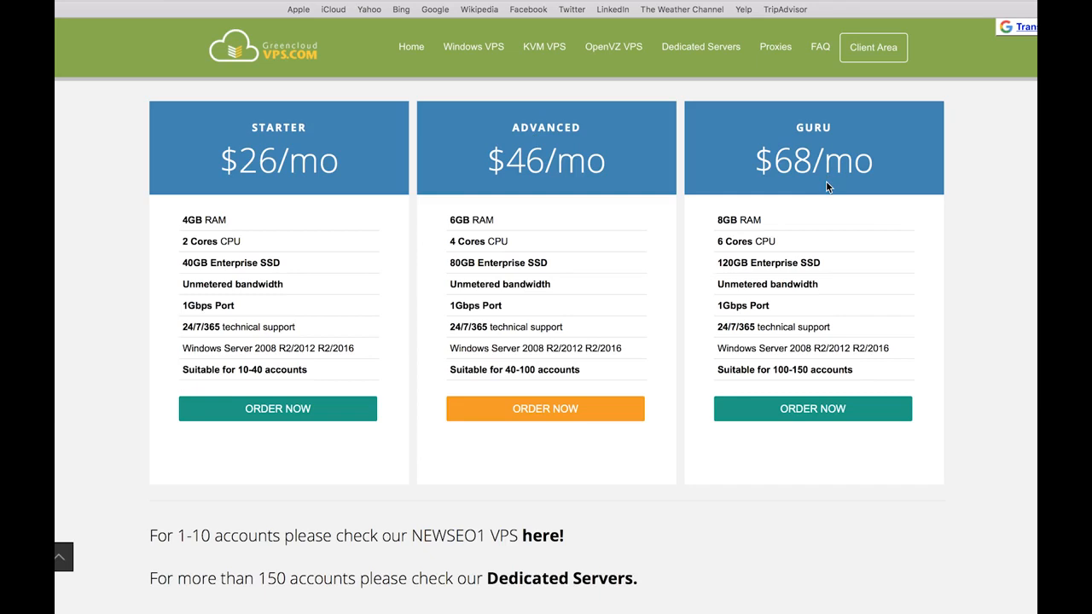
{"action": "mouse_move", "coordinate": [337, 326]}
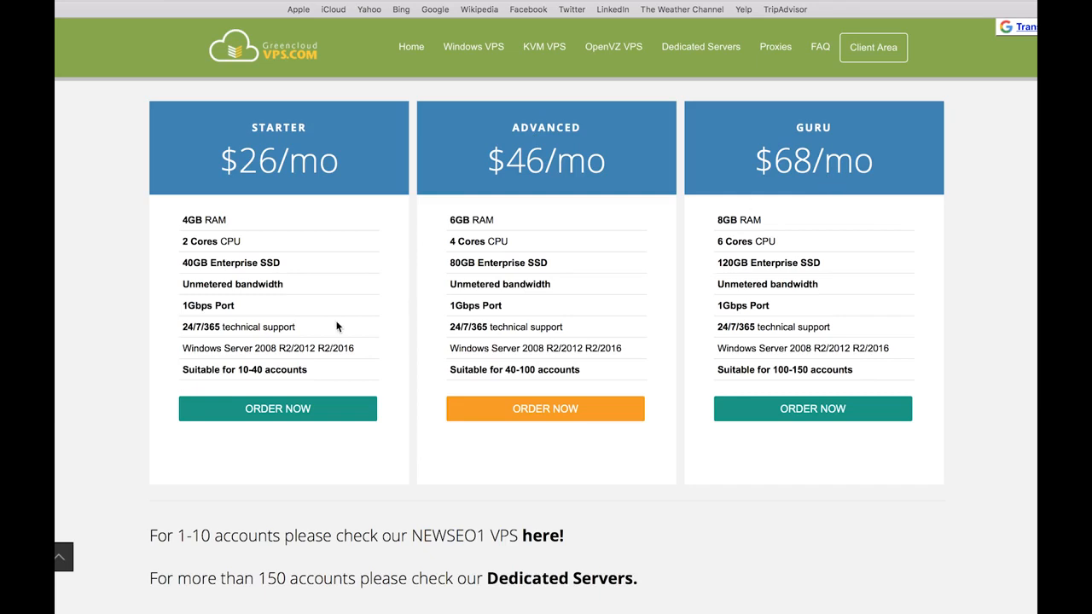
{"action": "mouse_move", "coordinate": [375, 230]}
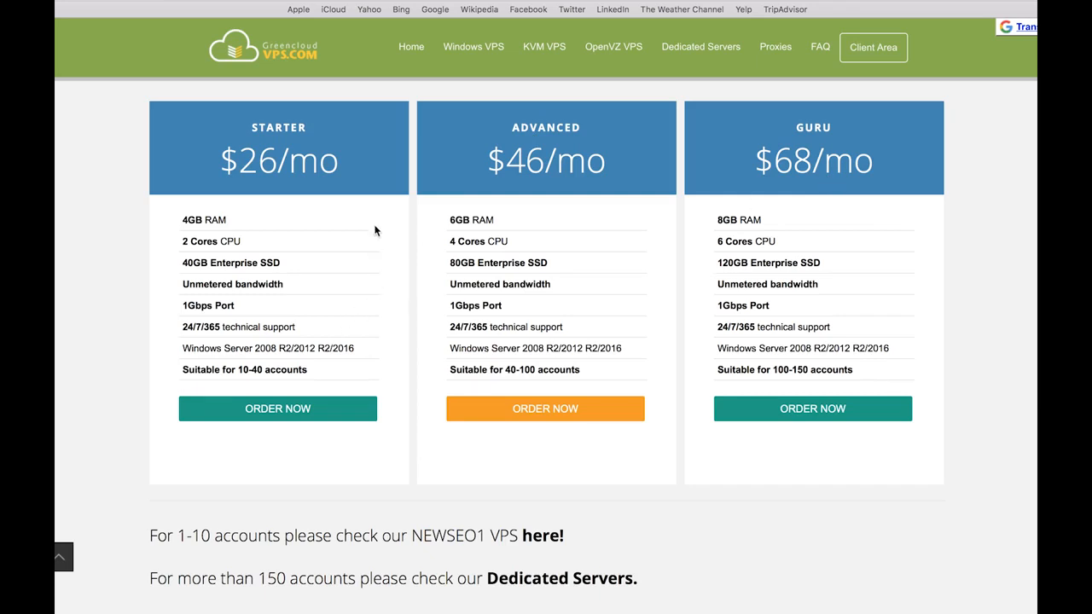
{"action": "mouse_move", "coordinate": [243, 295]}
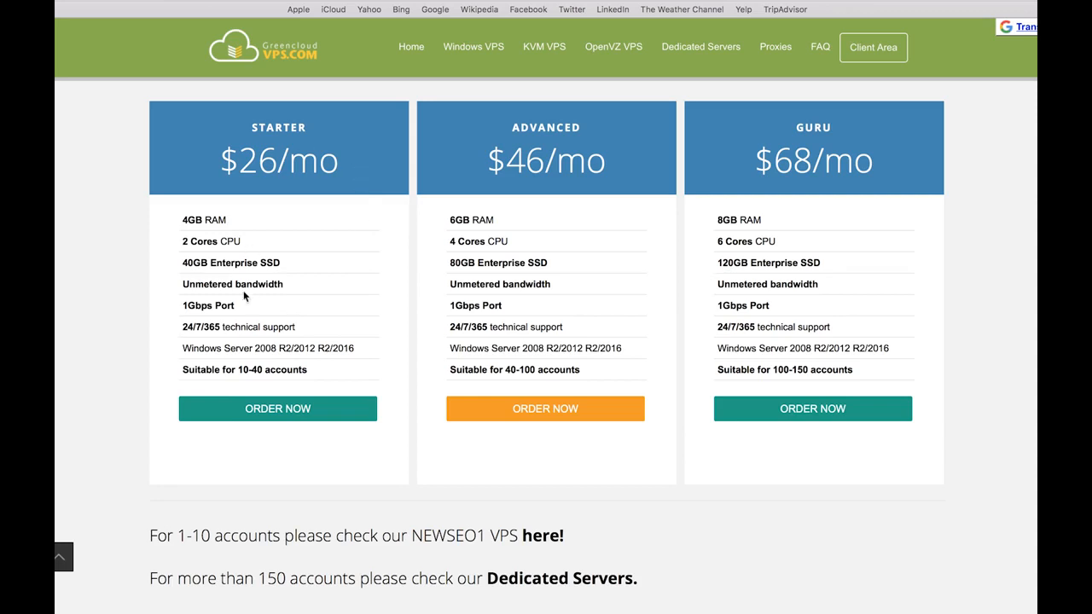
{"action": "mouse_move", "coordinate": [250, 300]}
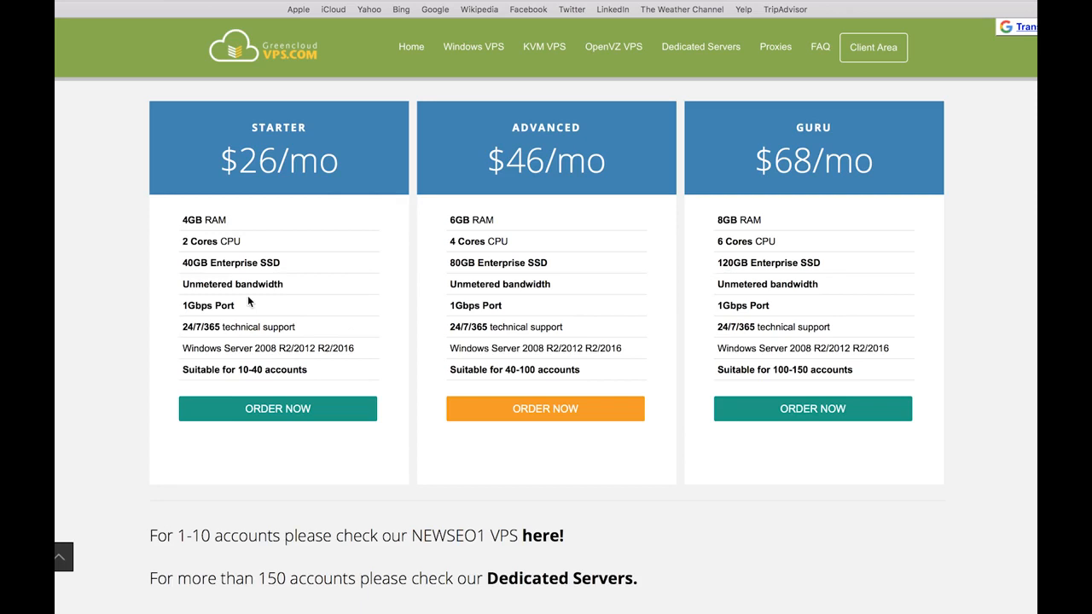
{"action": "mouse_move", "coordinate": [532, 230]}
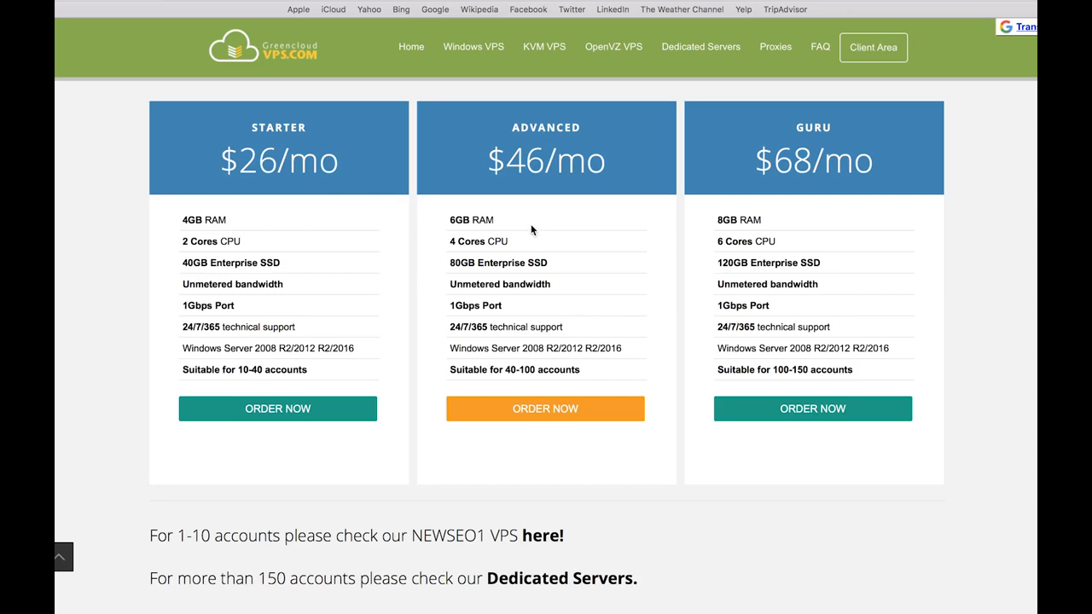
{"action": "mouse_move", "coordinate": [788, 97]}
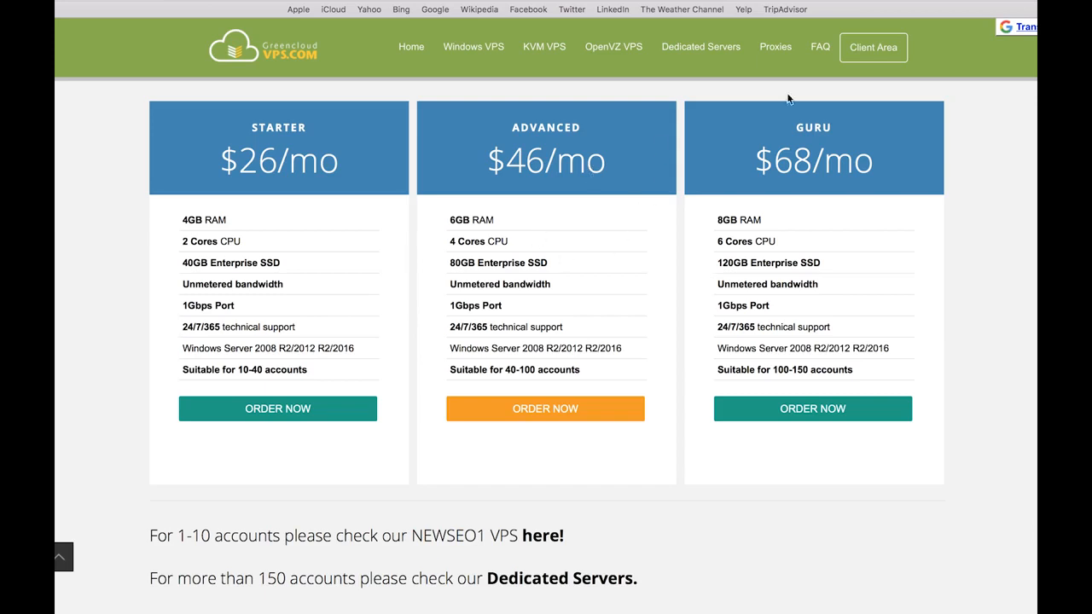
{"action": "mouse_move", "coordinate": [586, 245]}
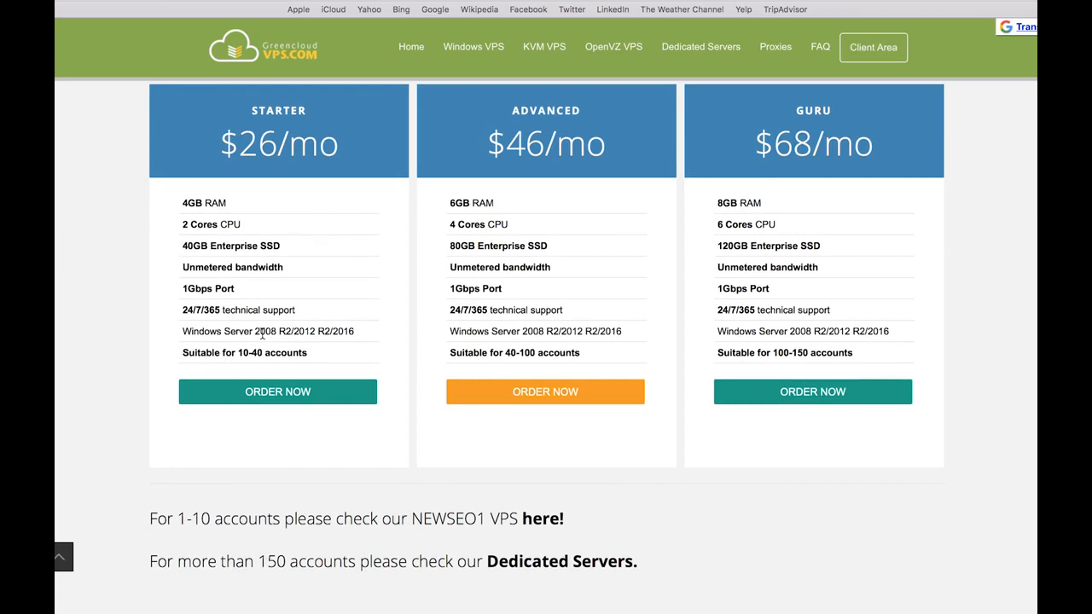
Step: Scroll to the most popular NEWSEO plans, from NEWSEO1 at $16 to NEWSEO4 at $68
{"action": "scroll", "scroll_direction": "down", "scroll_amount": 3}
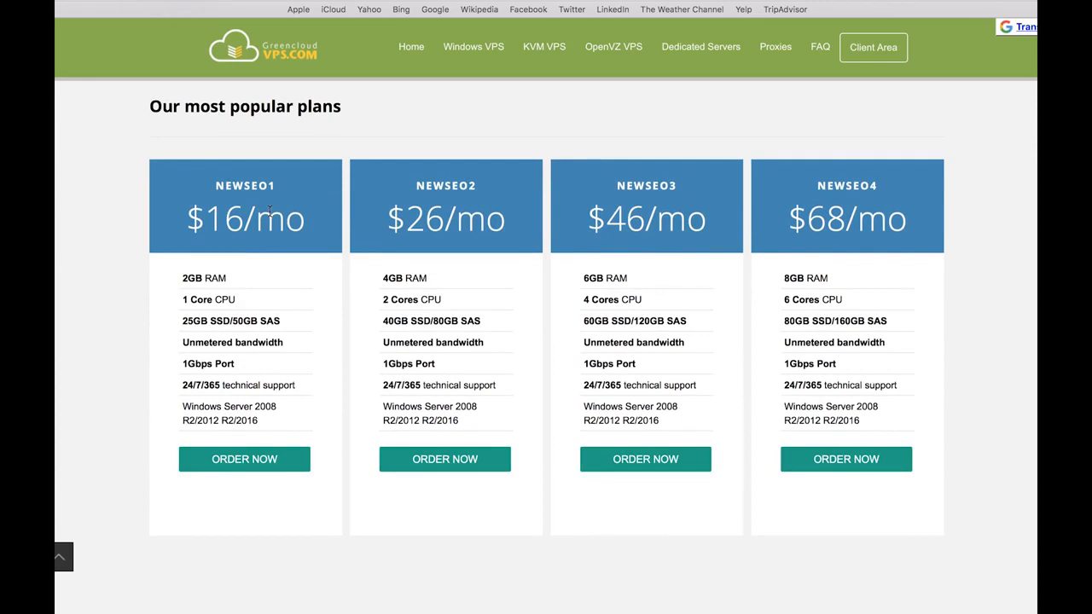
{"action": "scroll", "scroll_direction": "down", "scroll_amount": 3}
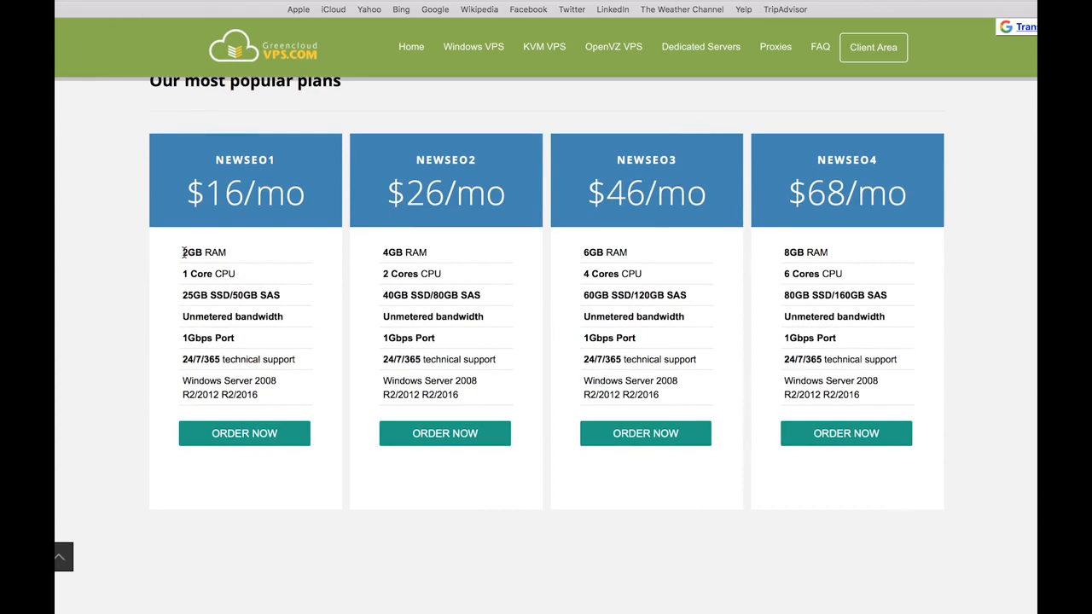
{"action": "mouse_move", "coordinate": [239, 254]}
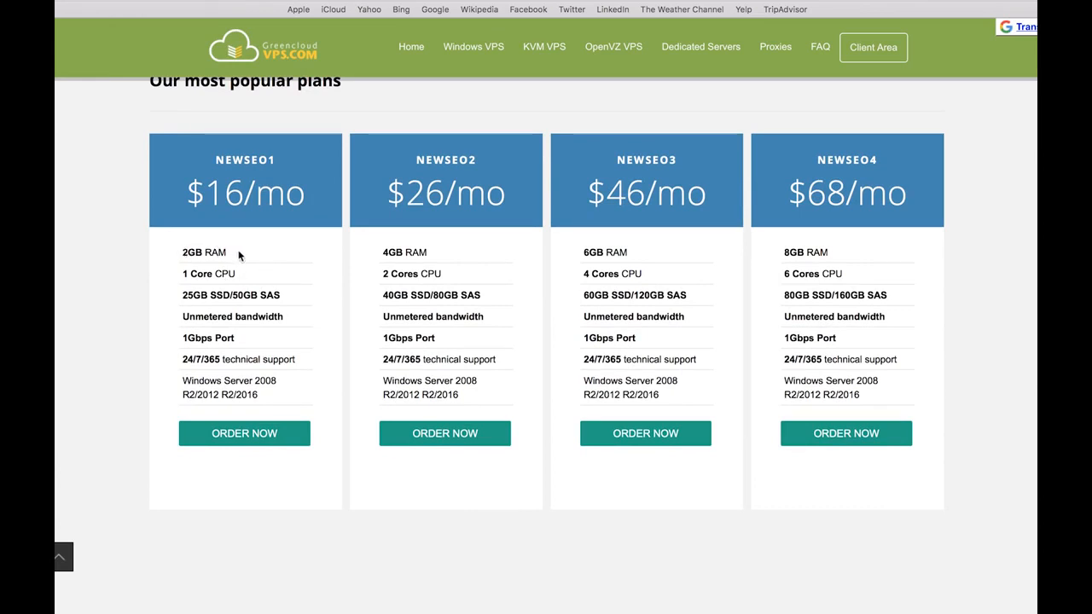
{"action": "mouse_move", "coordinate": [294, 278]}
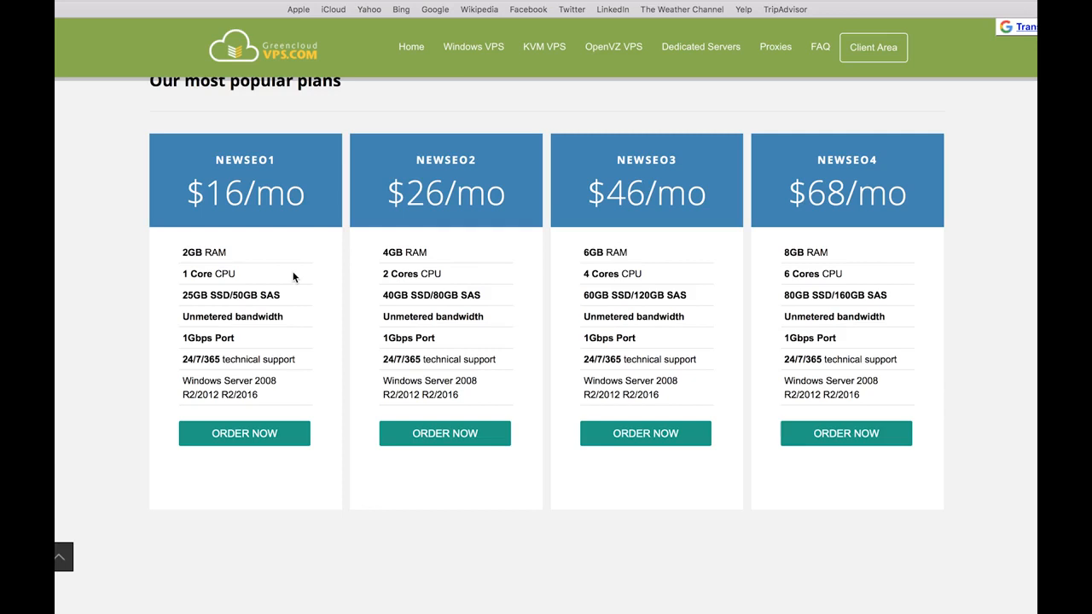
{"action": "mouse_move", "coordinate": [441, 154]}
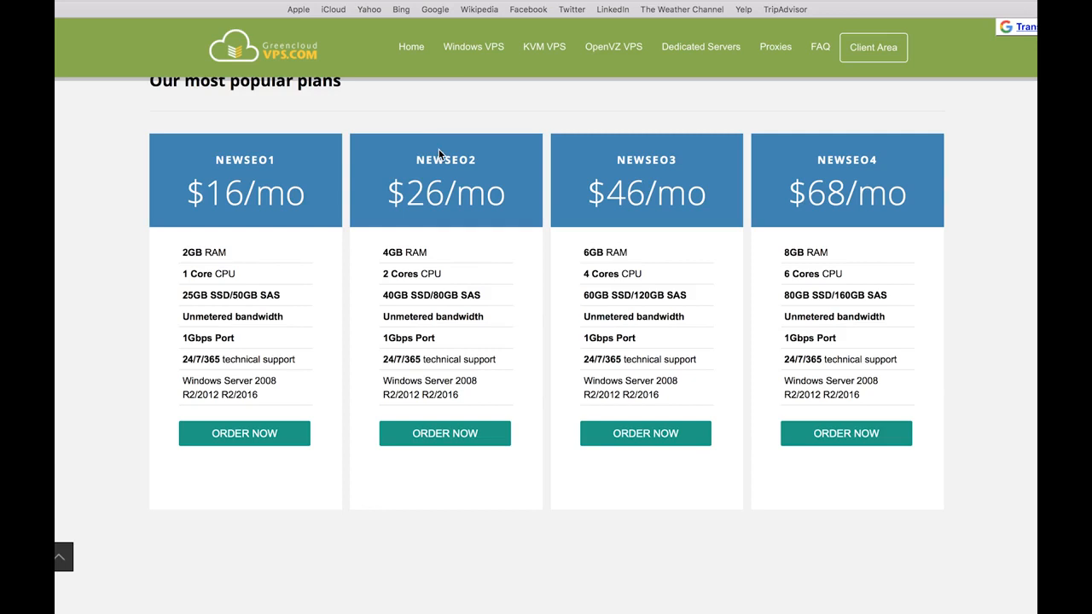
{"action": "mouse_move", "coordinate": [323, 268]}
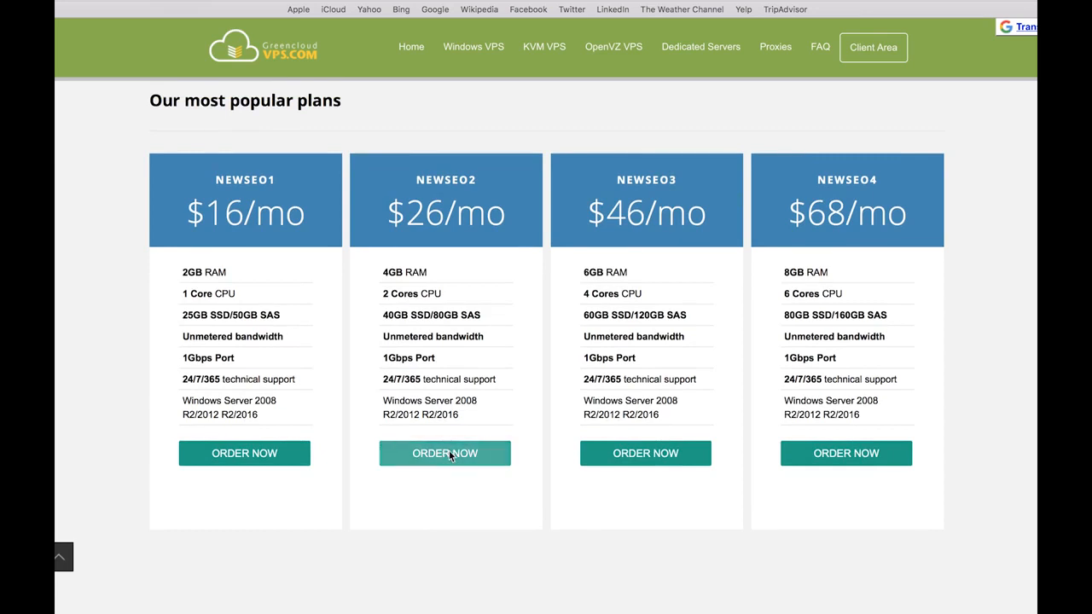
{"action": "mouse_move", "coordinate": [444, 453]}
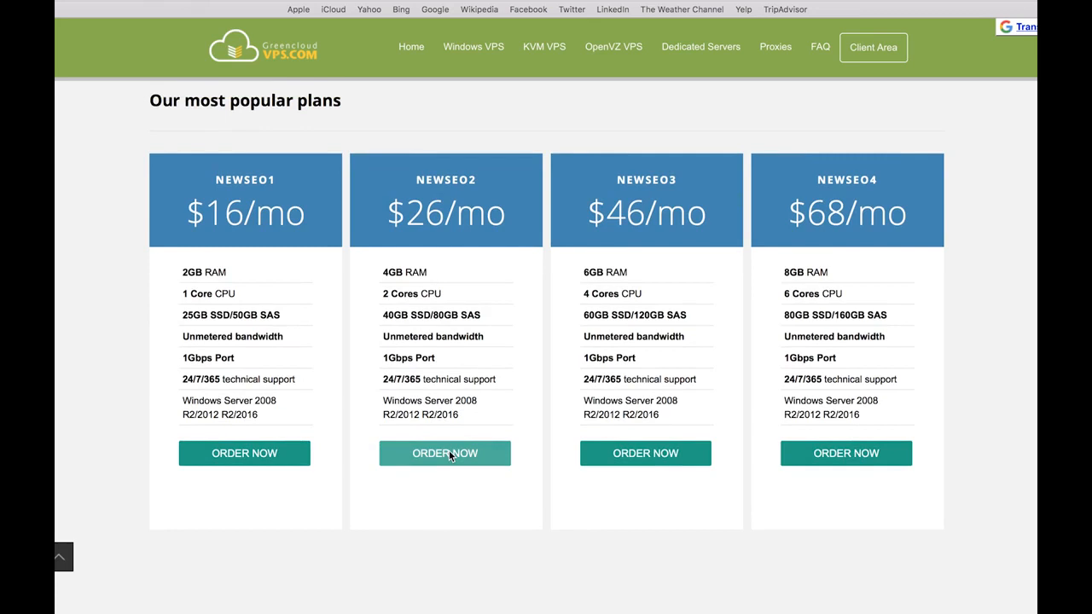
Step: Order NEWSEO2 at $26 monthly and start typing its hostname on the Configure page
{"action": "left_click", "coordinate": [444, 453]}
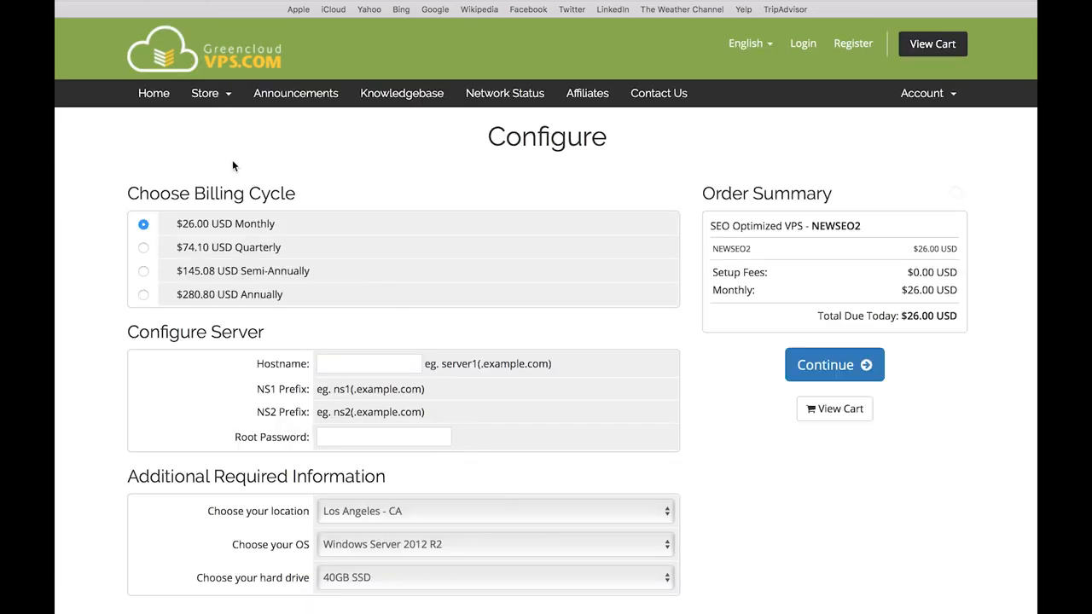
{"action": "scroll", "scroll_direction": "down", "scroll_amount": 3}
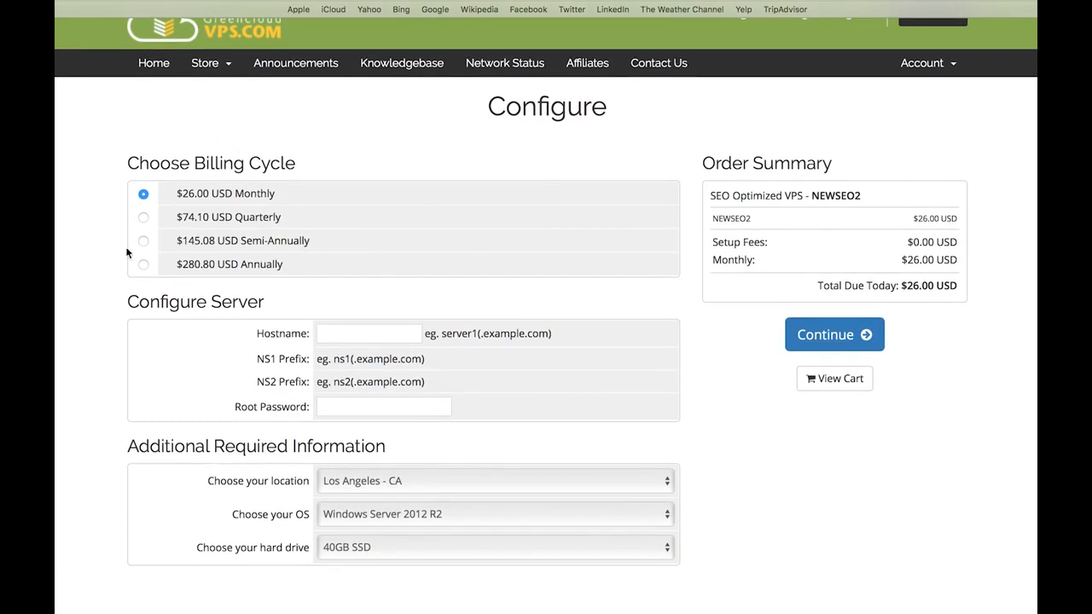
{"action": "mouse_move", "coordinate": [243, 151]}
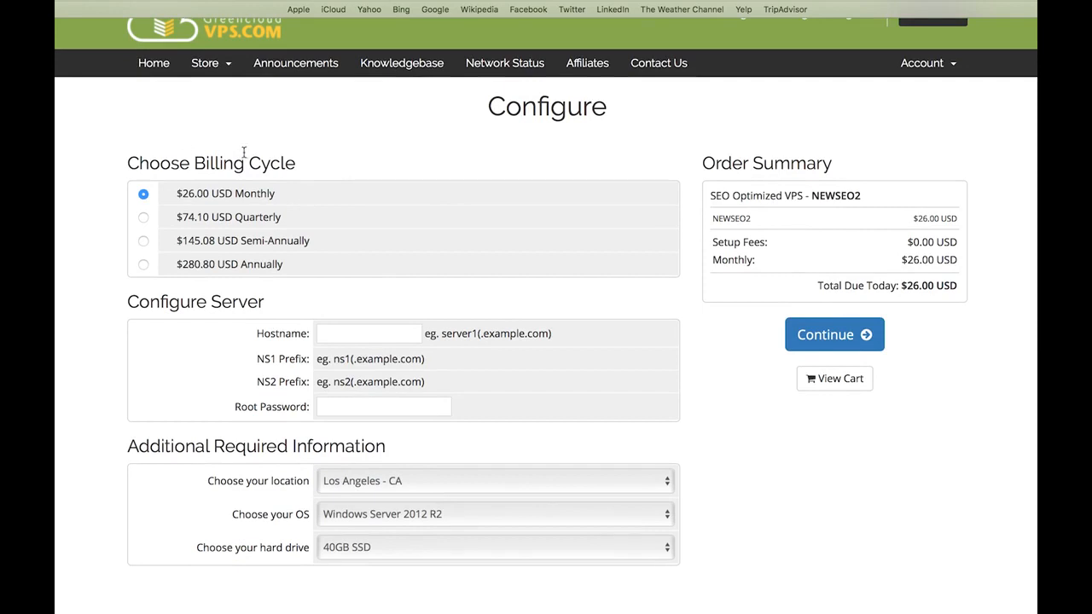
{"action": "mouse_move", "coordinate": [319, 242]}
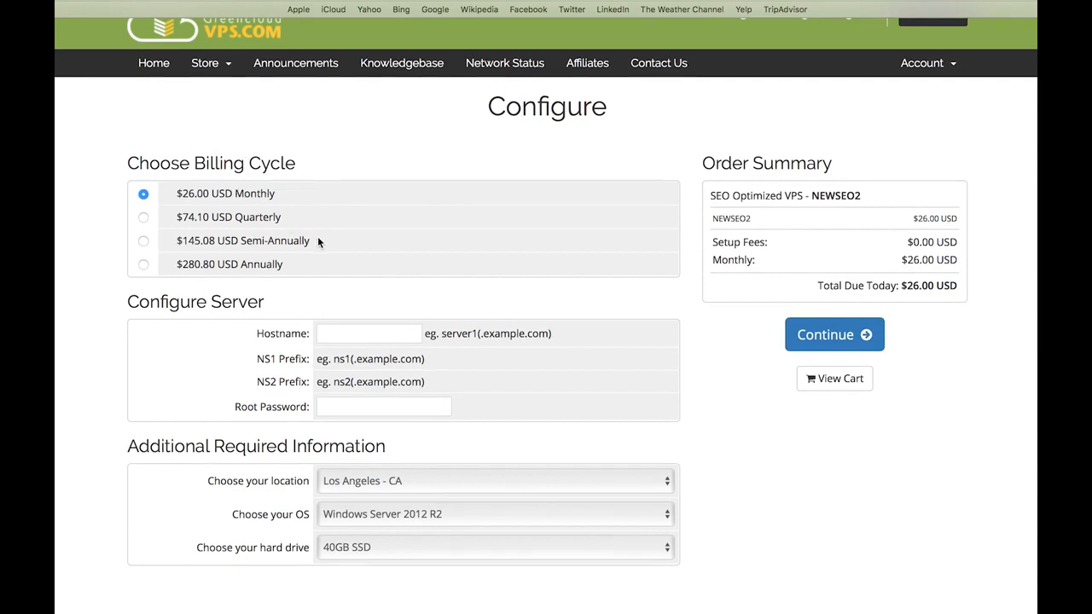
{"action": "mouse_move", "coordinate": [265, 276]}
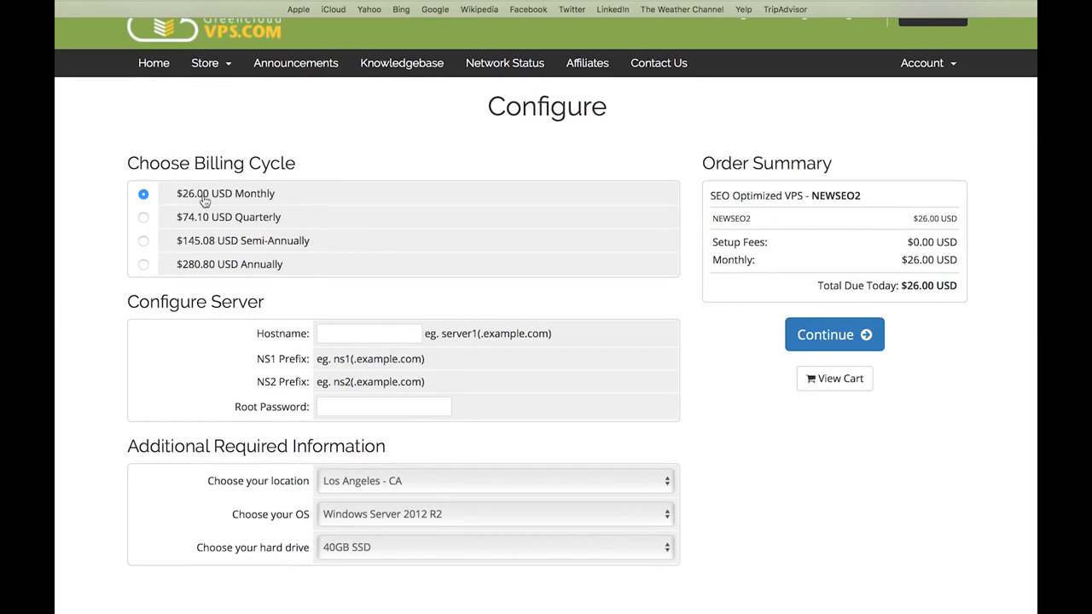
{"action": "scroll", "scroll_direction": "down", "scroll_amount": 3}
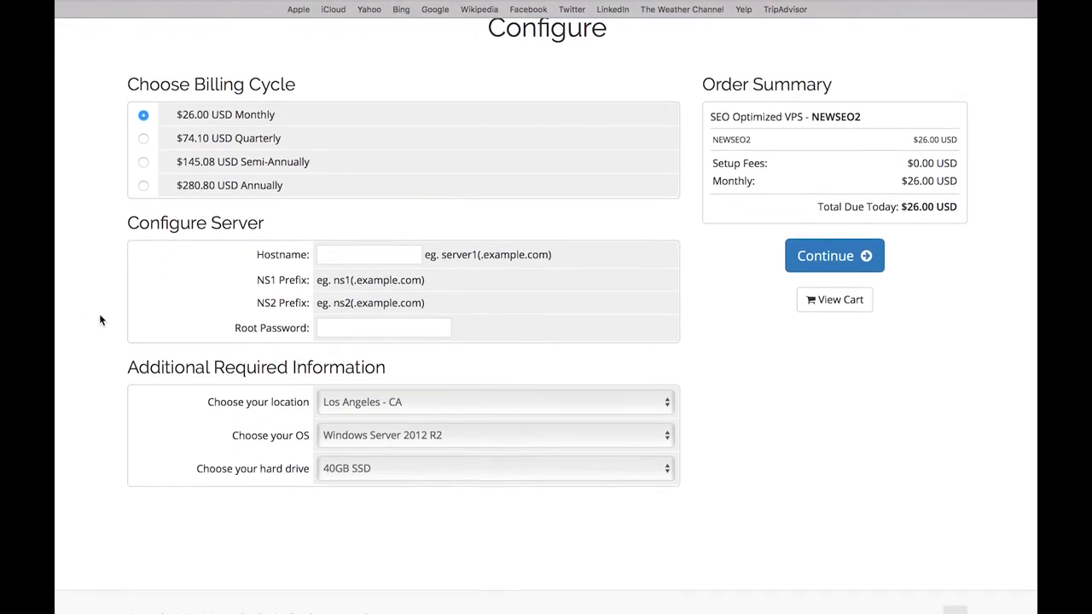
{"action": "left_click", "coordinate": [369, 254]}
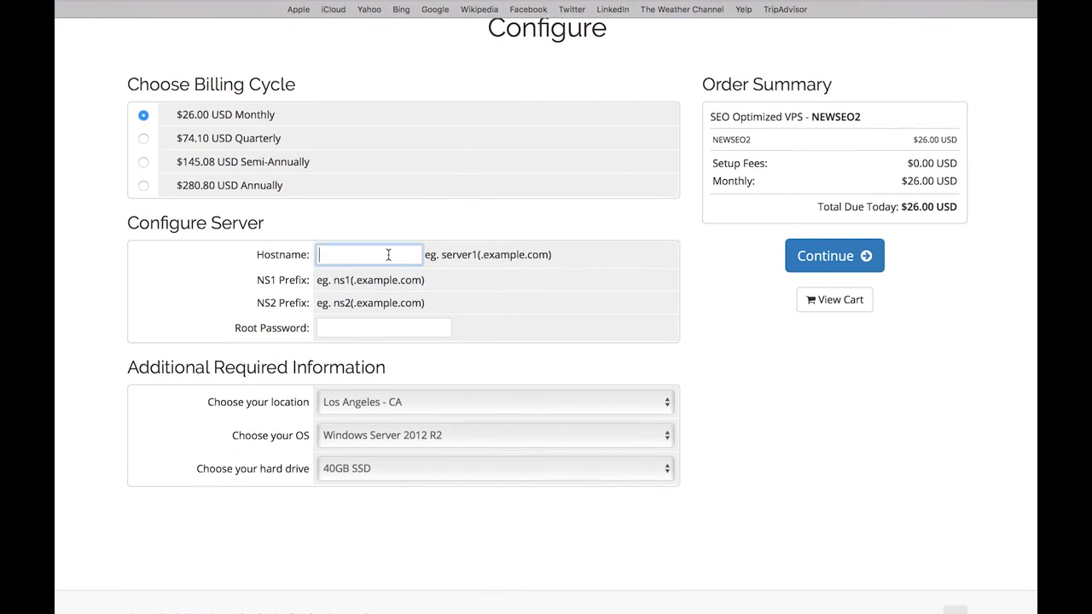
{"action": "type", "text": "t"}
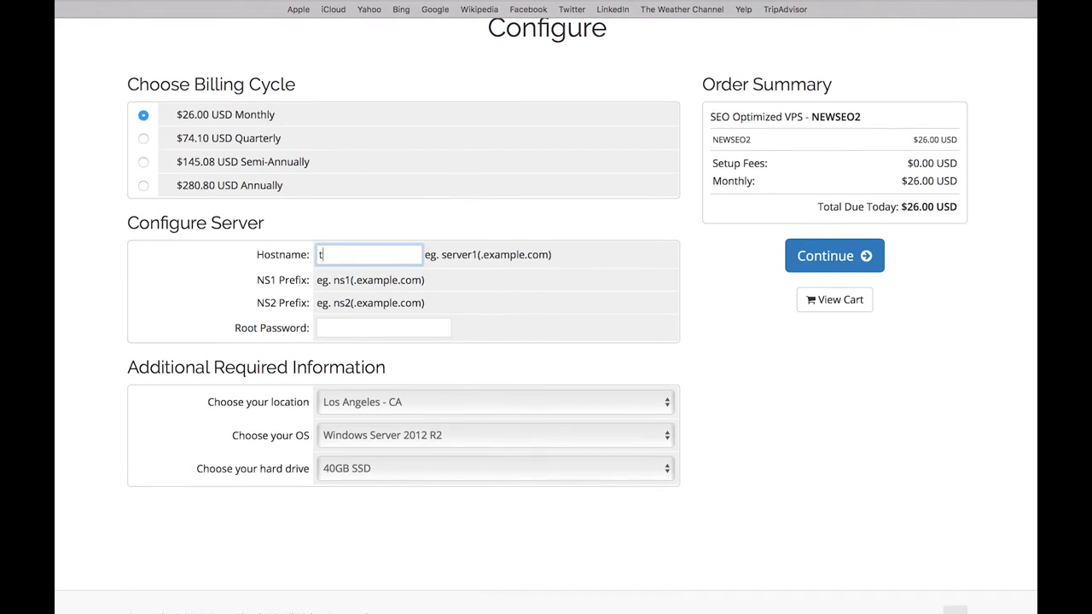
Step: Complete the hostname 'tutorial' and enter a root password
{"action": "type", "text": "utorial"}
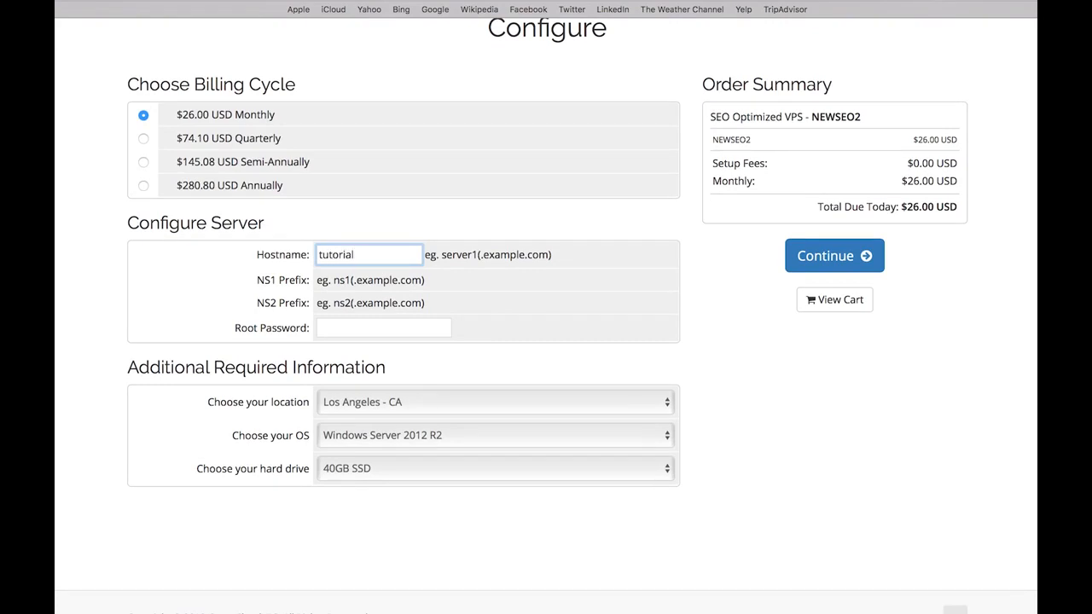
{"action": "left_click", "coordinate": [383, 328]}
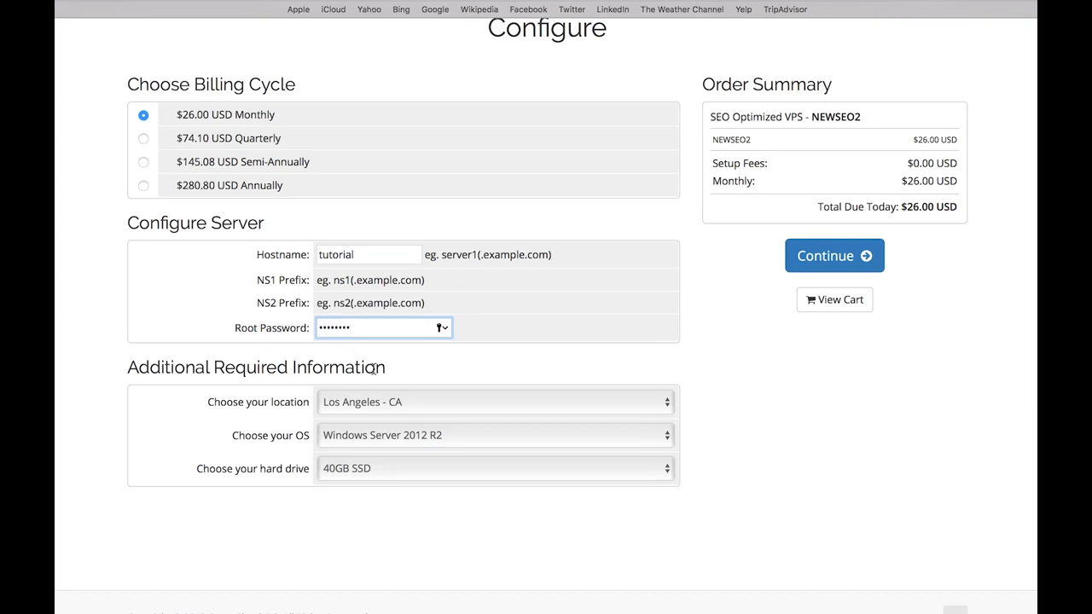
{"action": "scroll", "scroll_direction": "down", "scroll_amount": 3}
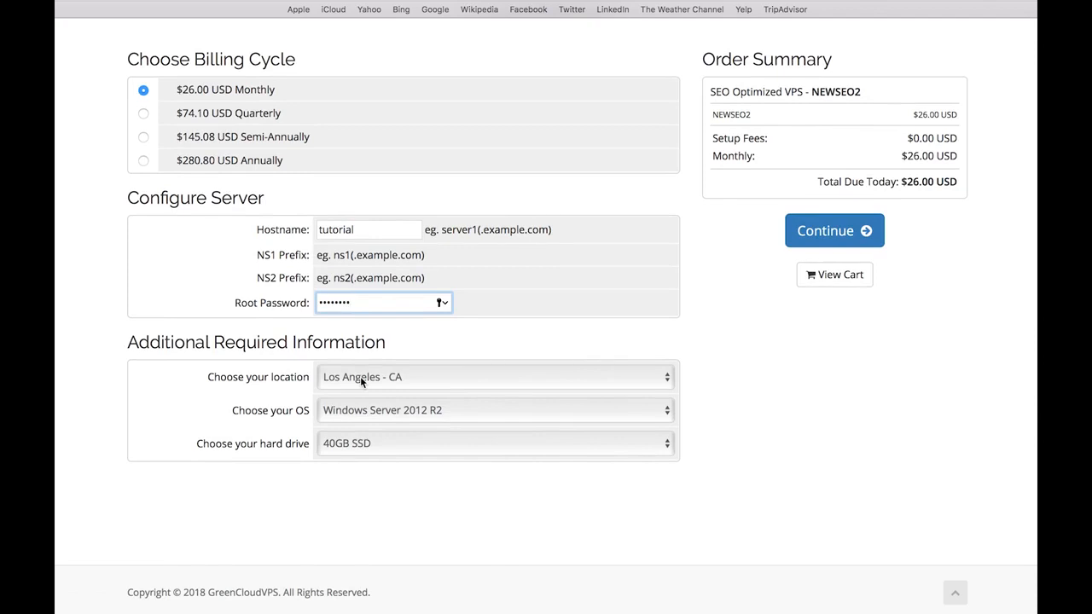
Step: Set the server location to Paris - France and the hard drive to 80GB SAS
{"action": "left_click", "coordinate": [495, 376]}
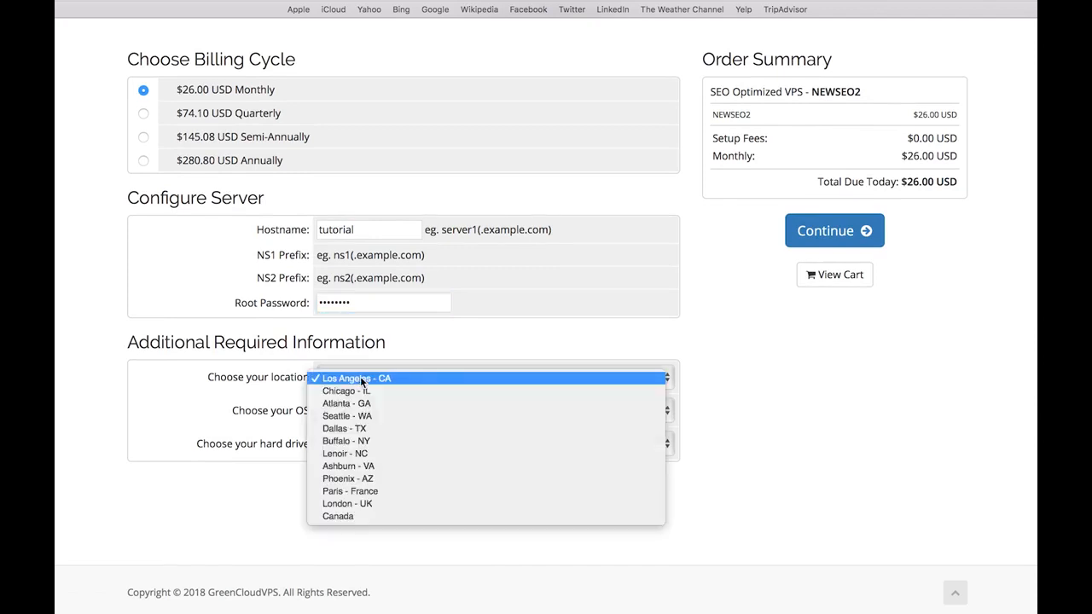
{"action": "mouse_move", "coordinate": [356, 384]}
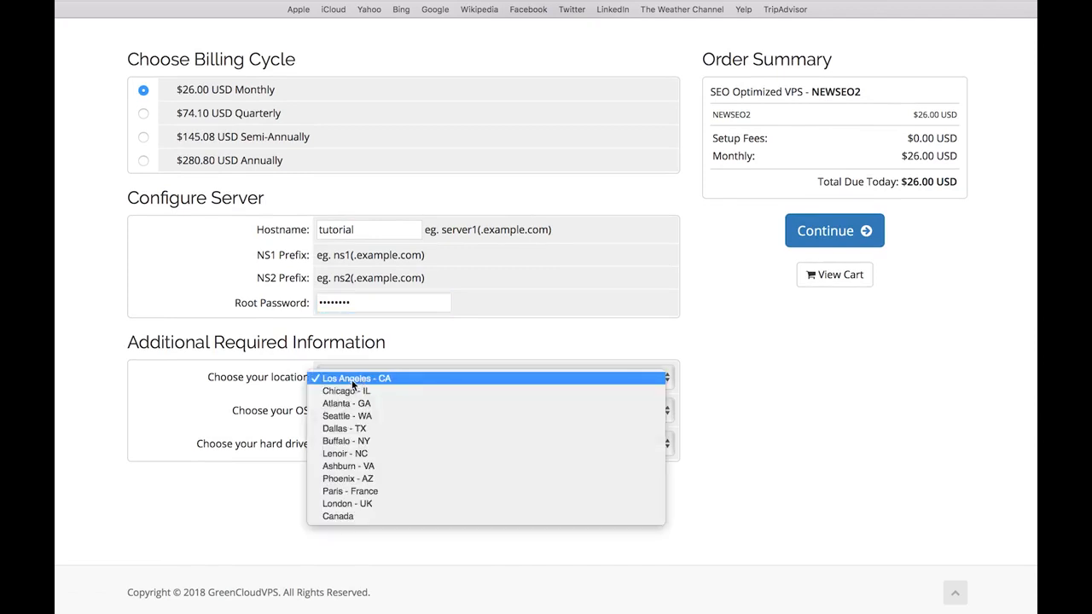
{"action": "left_click", "coordinate": [356, 378]}
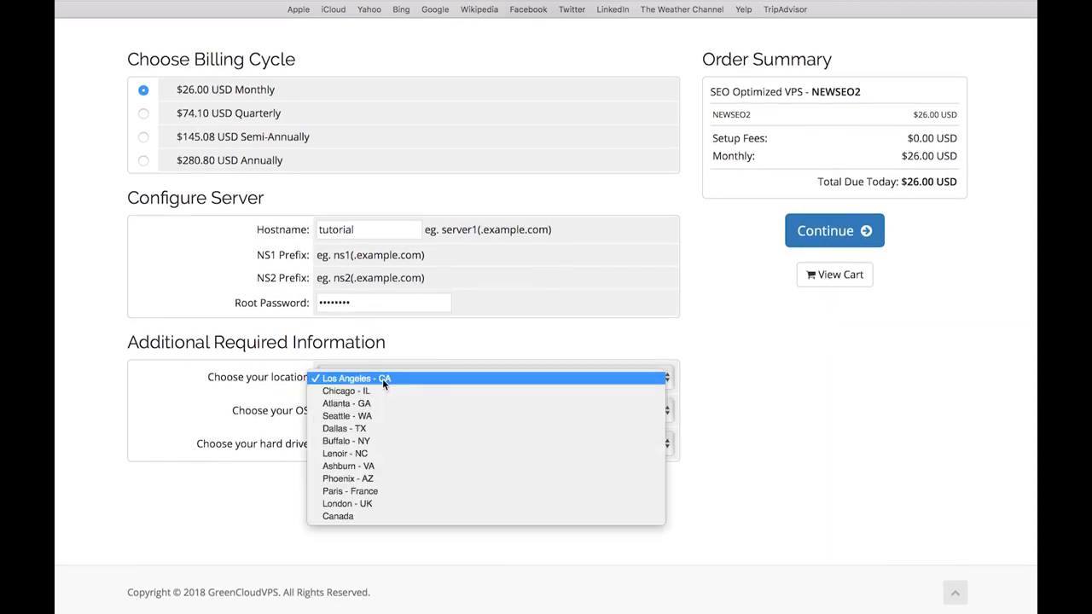
{"action": "left_click", "coordinate": [495, 443]}
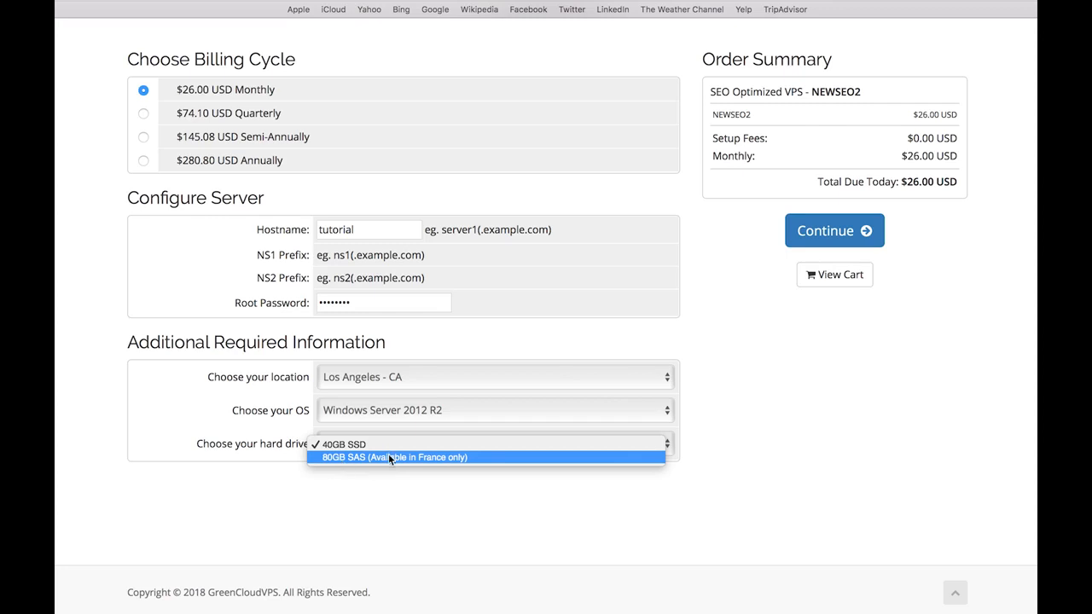
{"action": "mouse_move", "coordinate": [459, 463]}
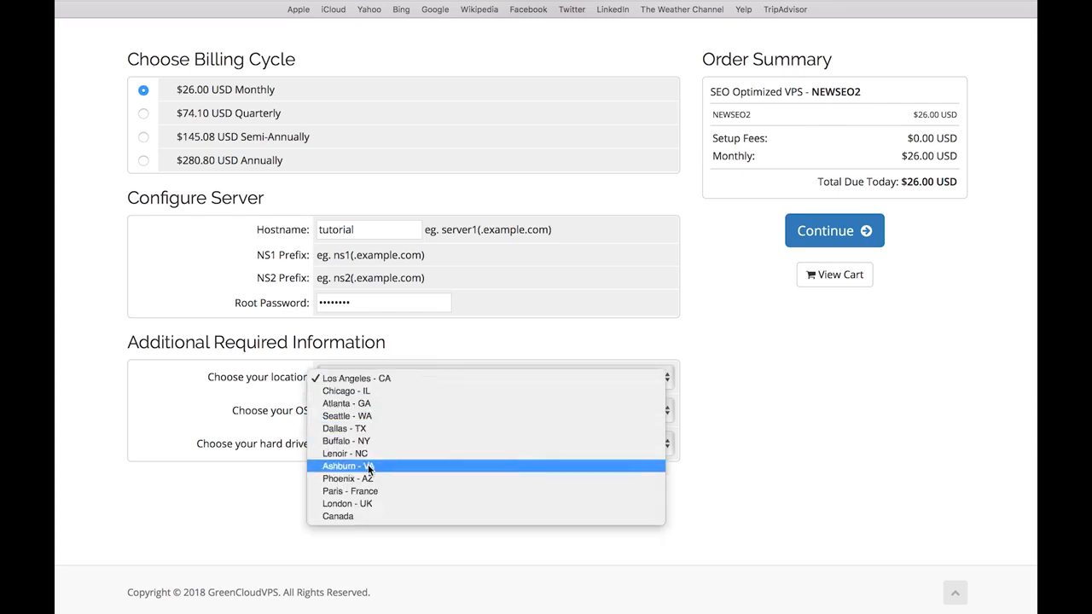
{"action": "mouse_move", "coordinate": [350, 491]}
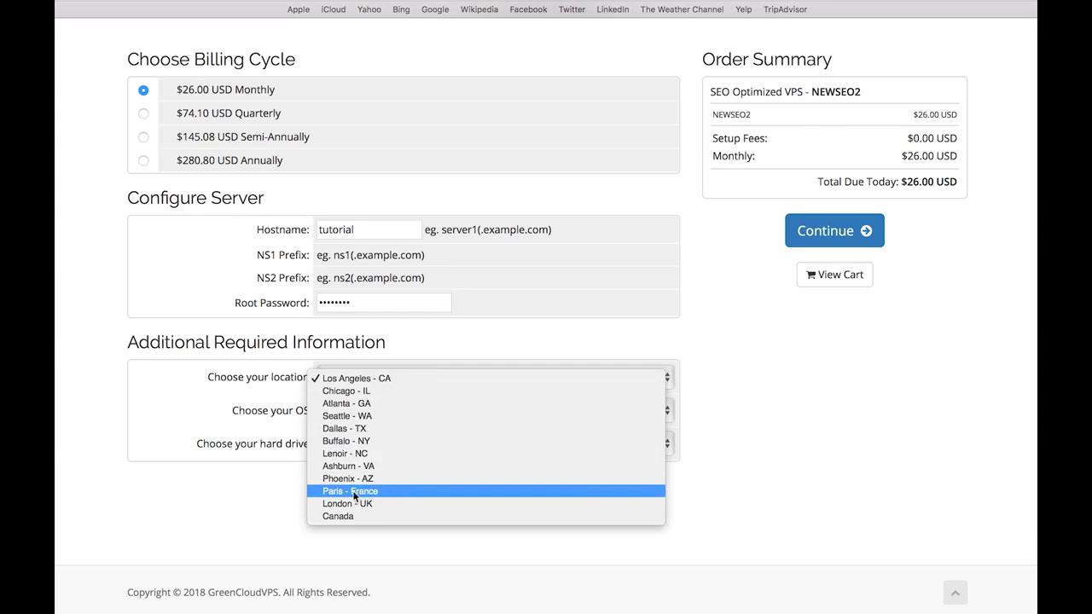
{"action": "left_click", "coordinate": [349, 490]}
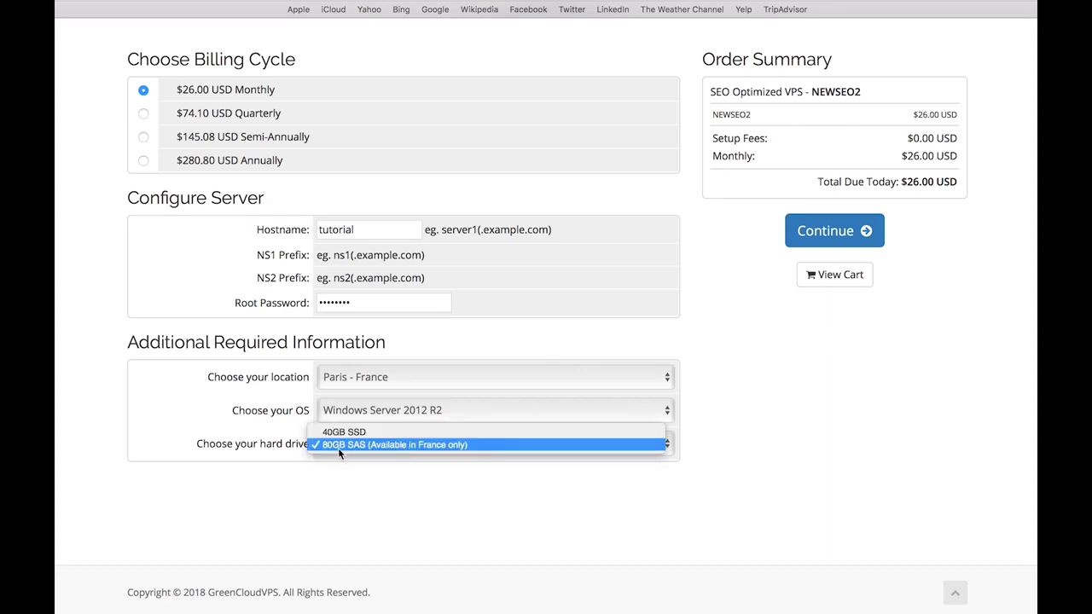
{"action": "left_click", "coordinate": [394, 444]}
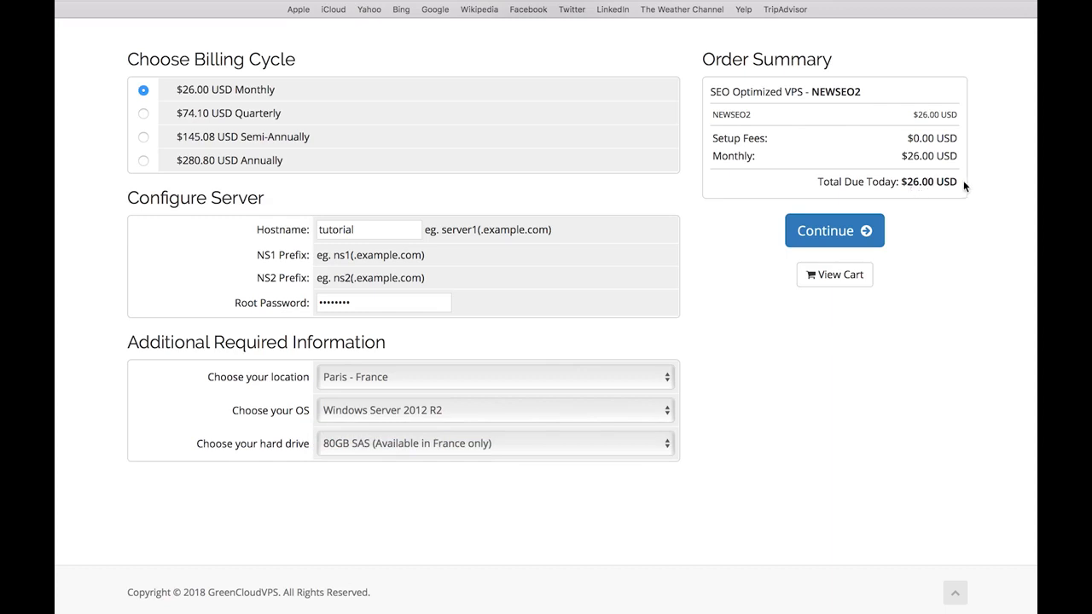
{"action": "mouse_move", "coordinate": [392, 437]}
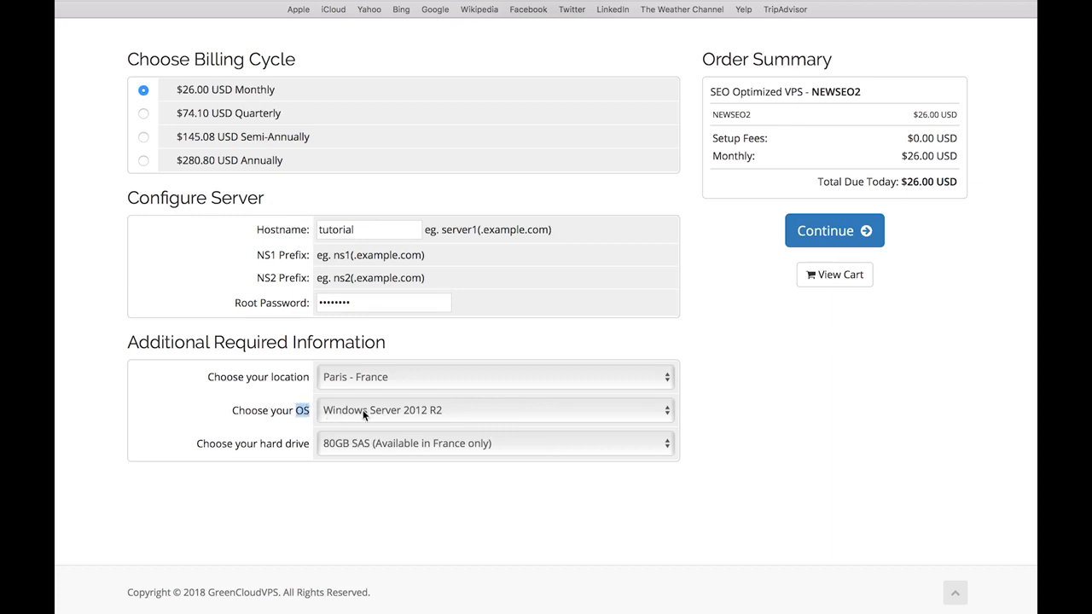
Step: Keep Windows Server 2012 R2 as the OS and continue to Review & Checkout
{"action": "left_click", "coordinate": [495, 411]}
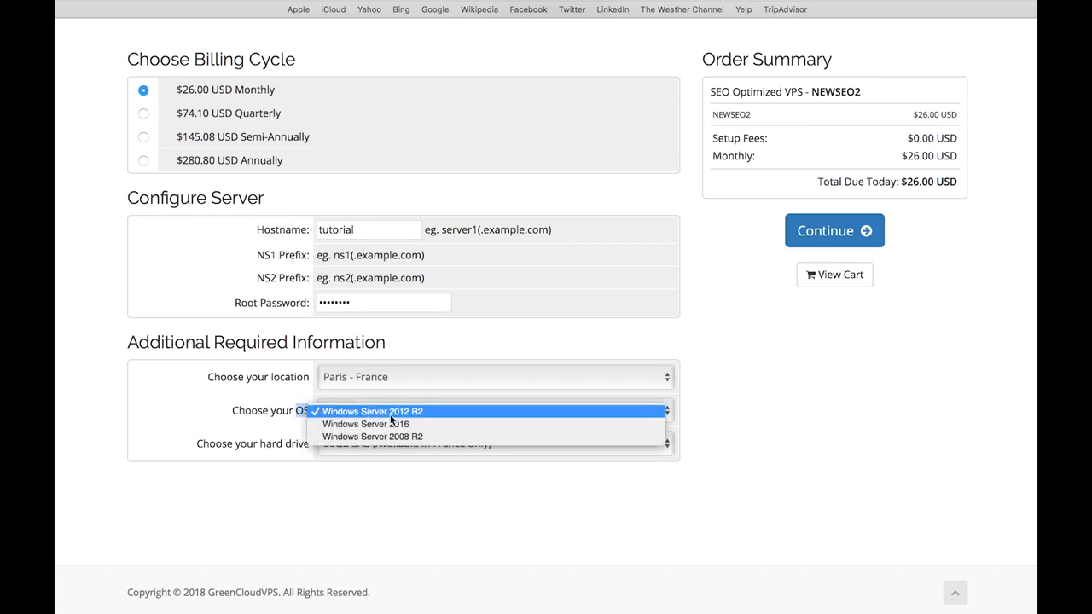
{"action": "mouse_move", "coordinate": [438, 417]}
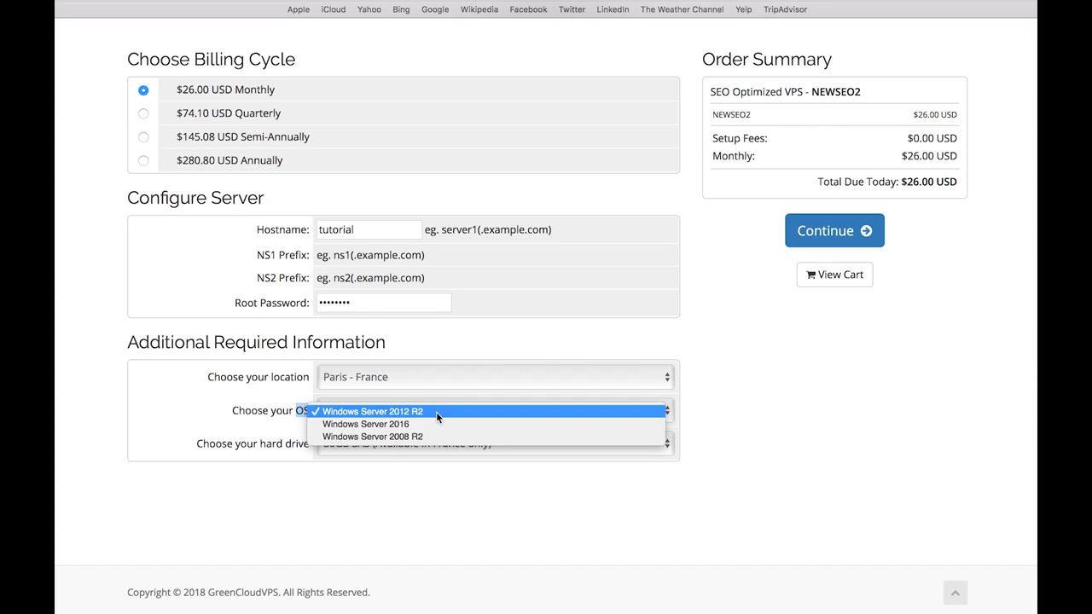
{"action": "mouse_move", "coordinate": [367, 424]}
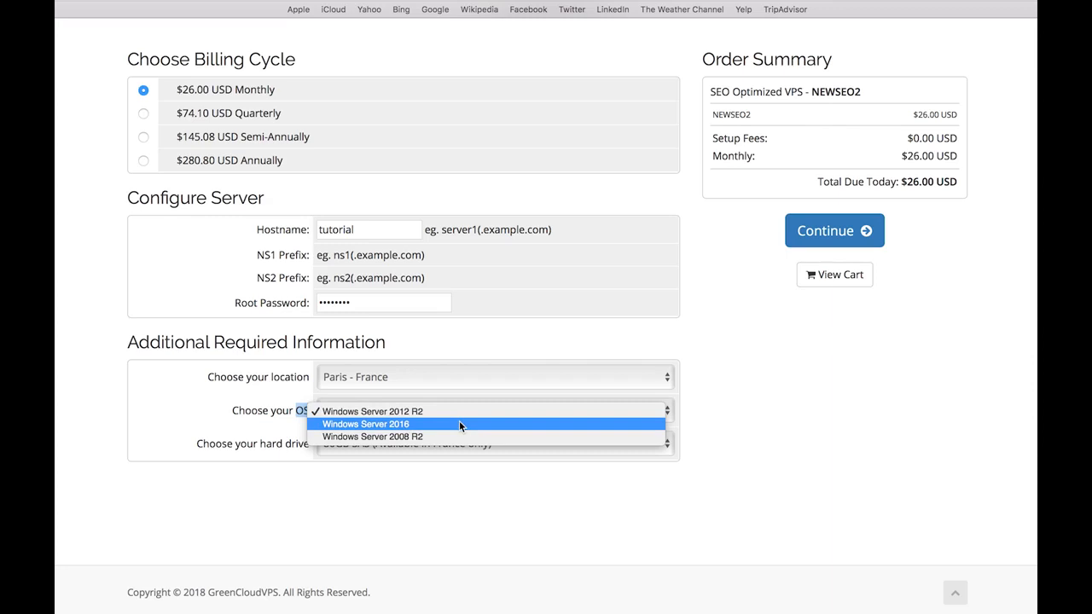
{"action": "mouse_move", "coordinate": [401, 437]}
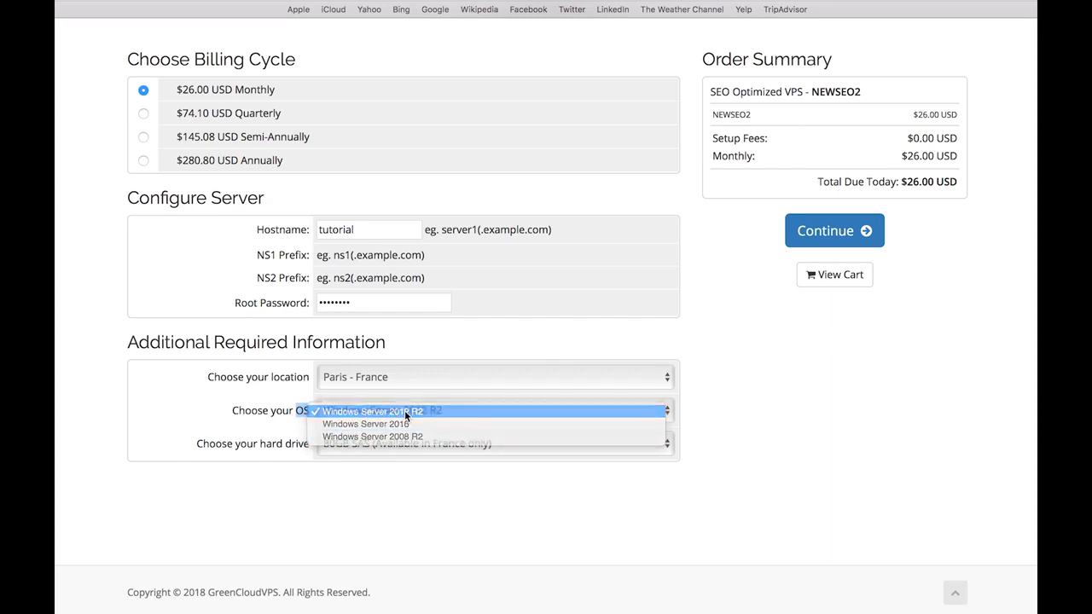
{"action": "left_click", "coordinate": [367, 411]}
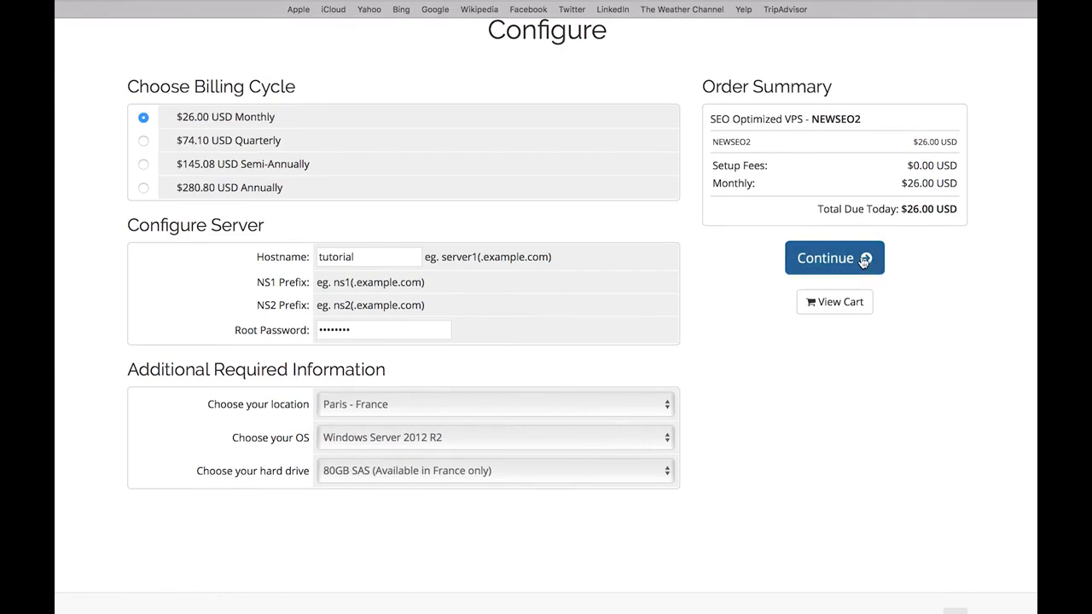
{"action": "left_click", "coordinate": [835, 258]}
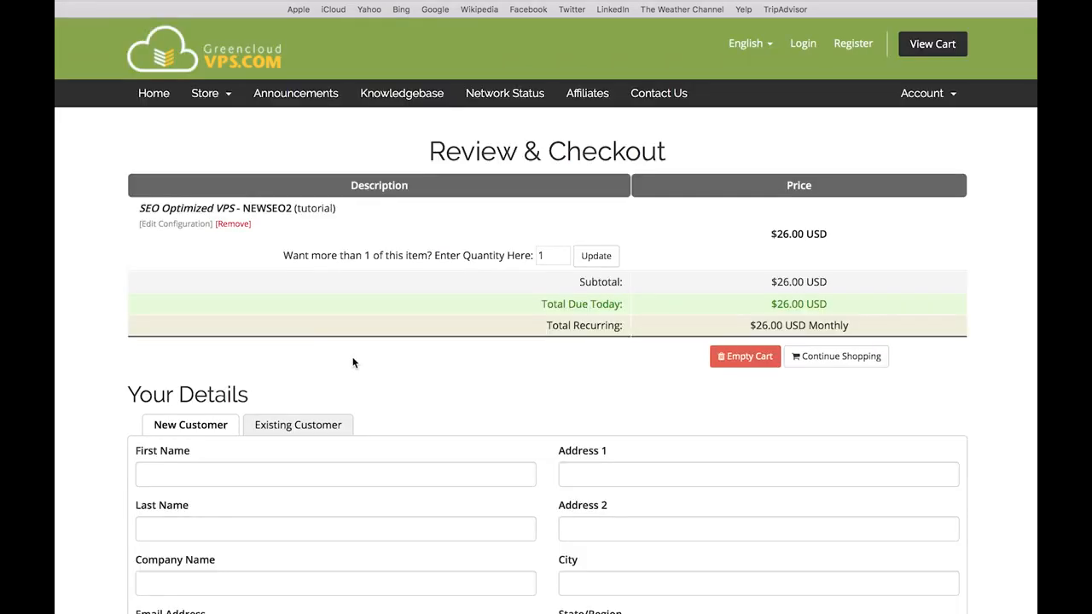
{"action": "scroll", "scroll_direction": "down", "scroll_amount": 3}
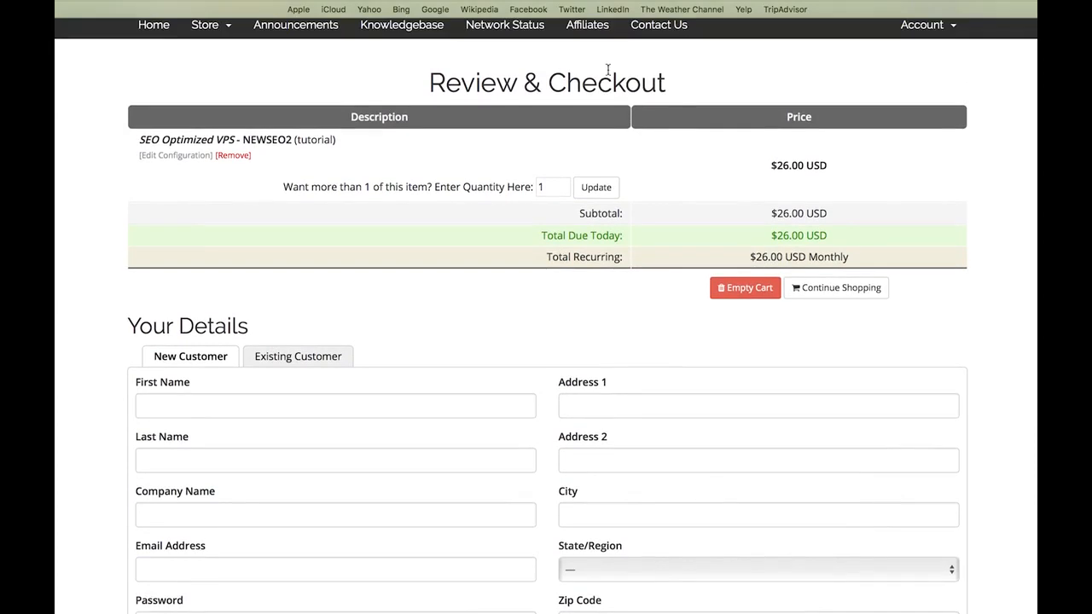
{"action": "scroll", "scroll_direction": "down", "scroll_amount": 3}
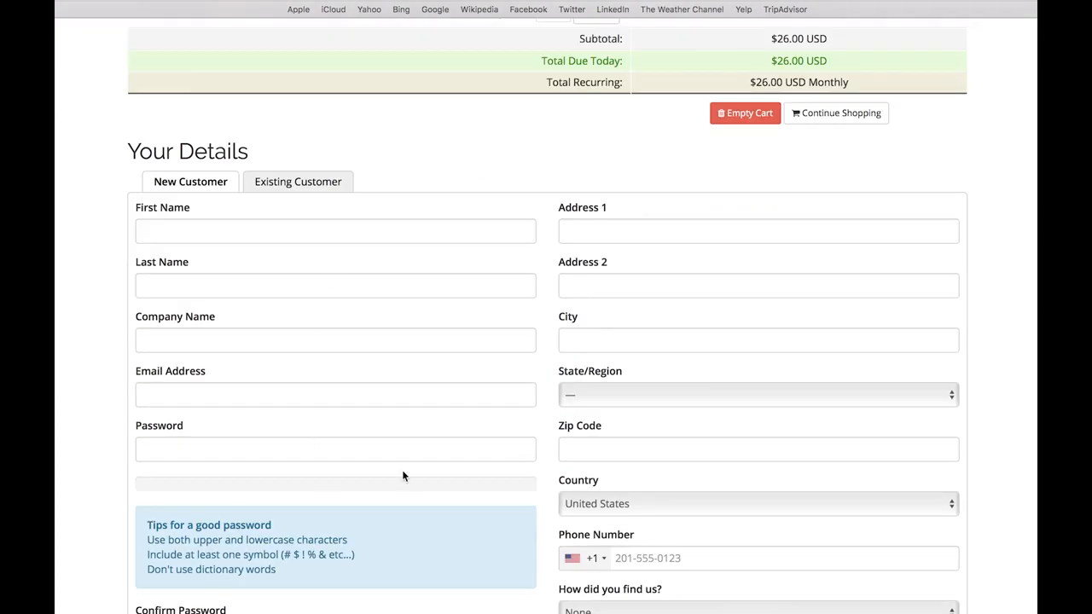
{"action": "scroll", "scroll_direction": "down", "scroll_amount": 3}
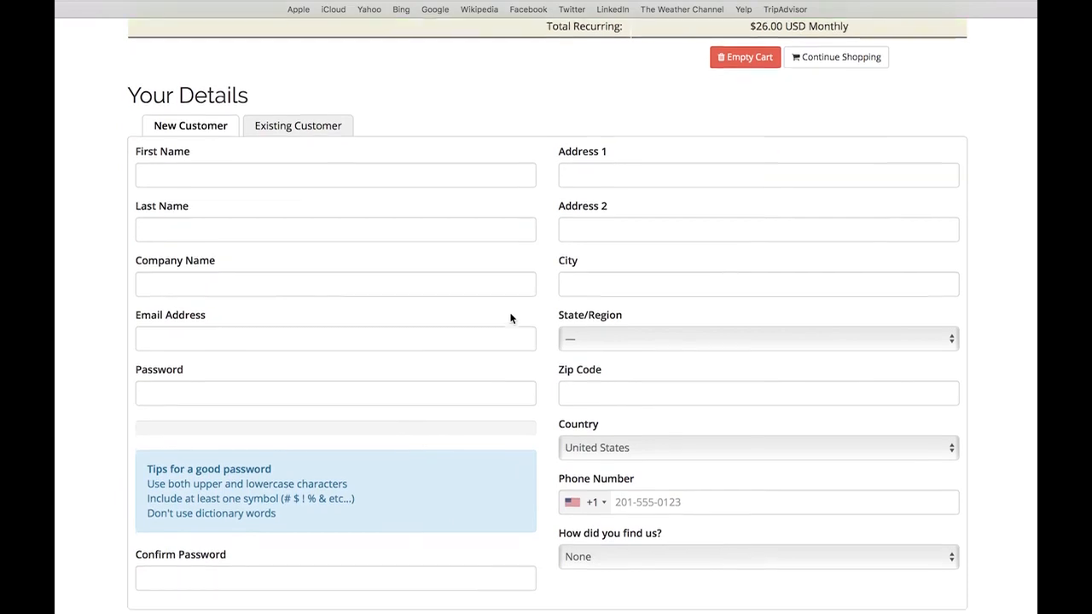
{"action": "scroll", "scroll_direction": "down", "scroll_amount": 3}
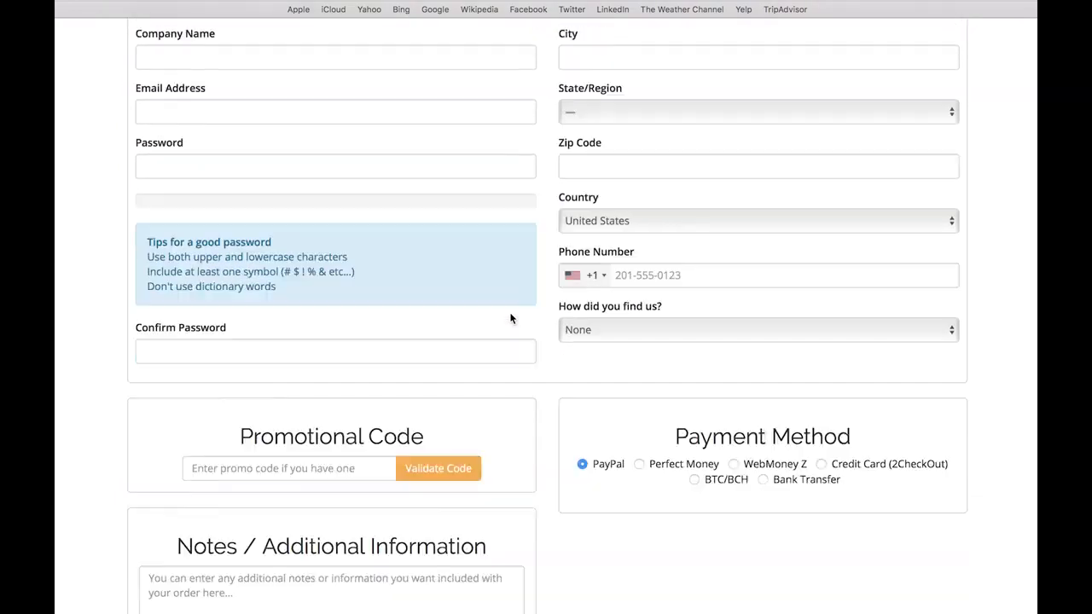
{"action": "scroll", "scroll_direction": "down", "scroll_amount": 3}
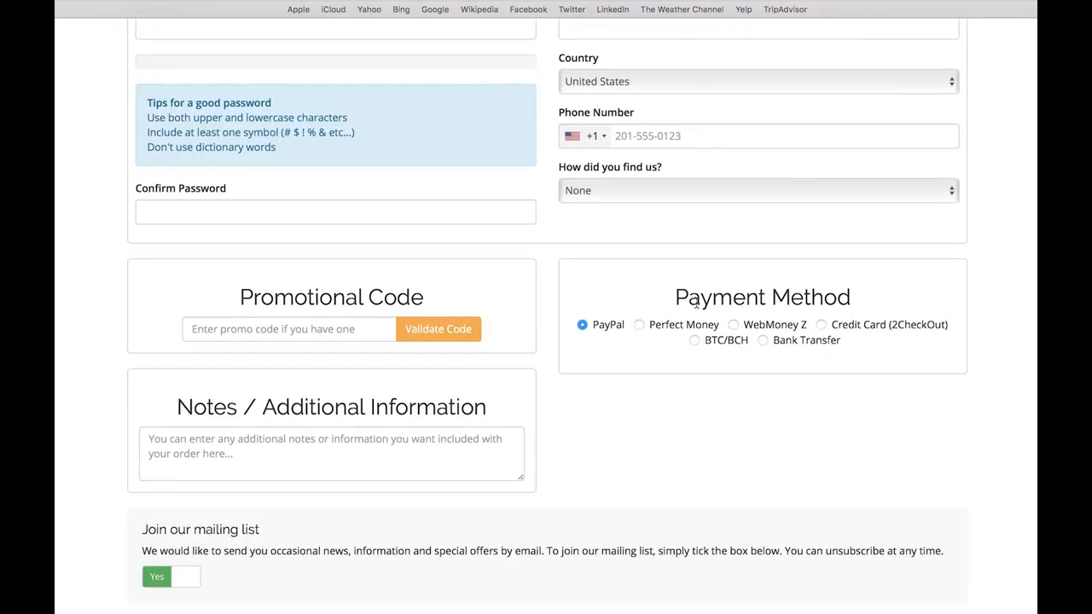
{"action": "scroll", "scroll_direction": "down", "scroll_amount": 3}
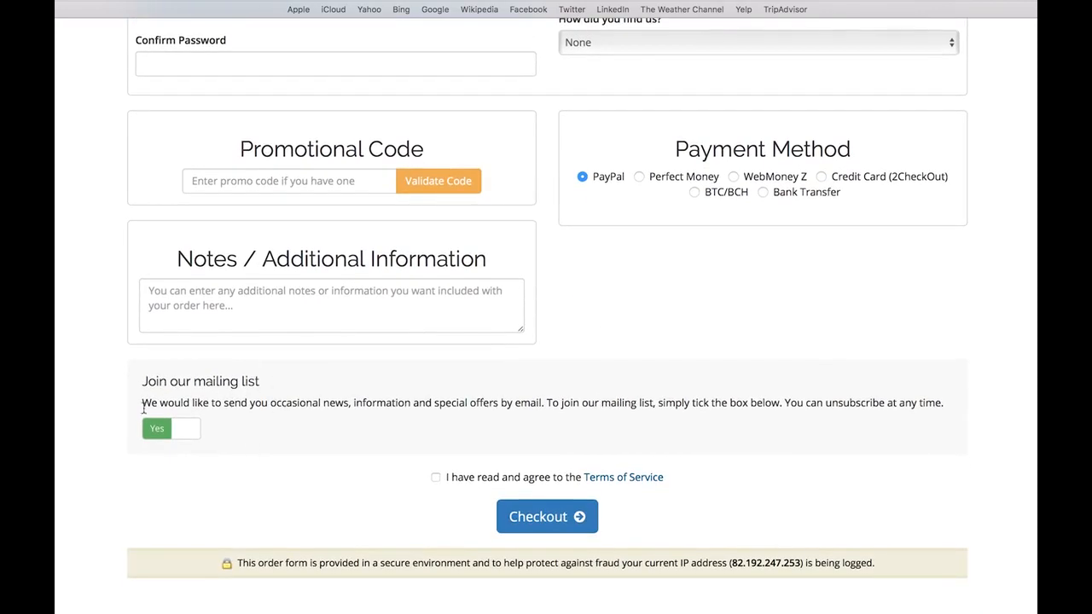
Step: Switch the mailing list subscription to No and accept the Terms of Service
{"action": "left_click", "coordinate": [171, 428]}
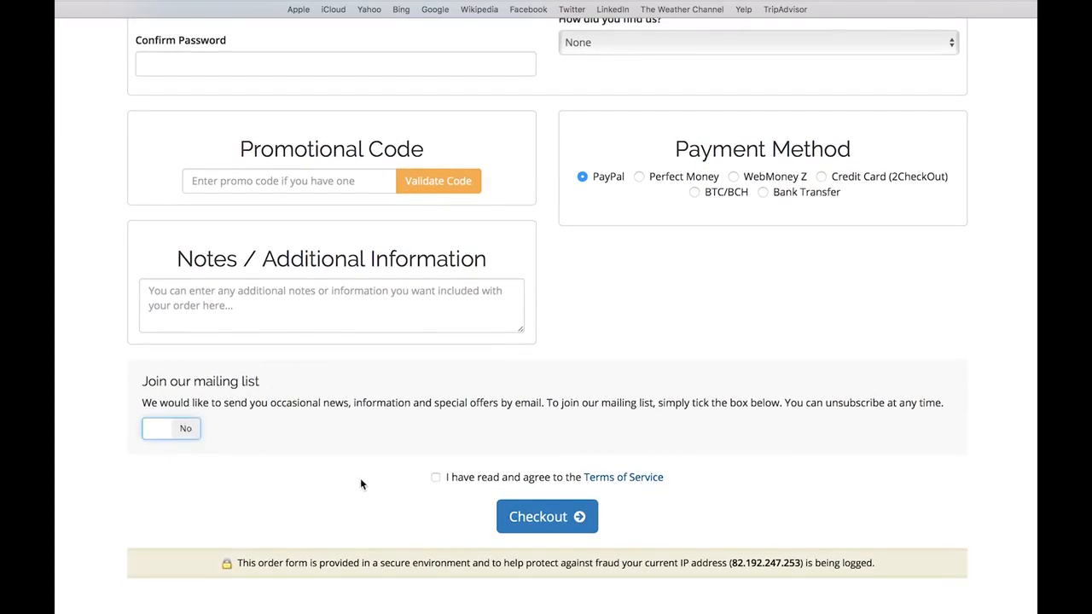
{"action": "scroll", "scroll_direction": "down", "scroll_amount": 3}
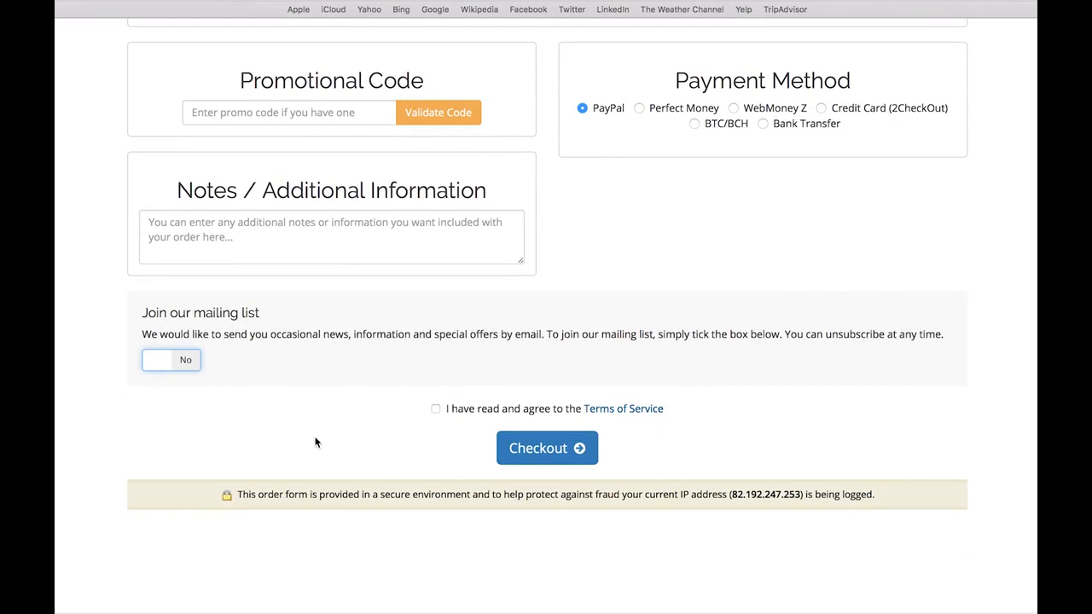
{"action": "mouse_move", "coordinate": [354, 456]}
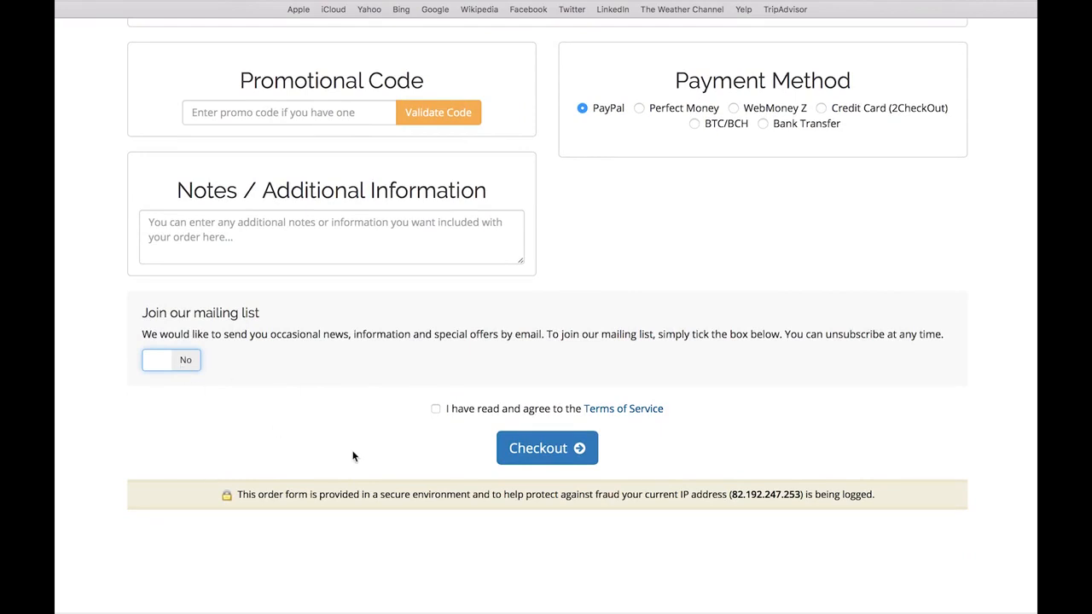
{"action": "left_click", "coordinate": [435, 408]}
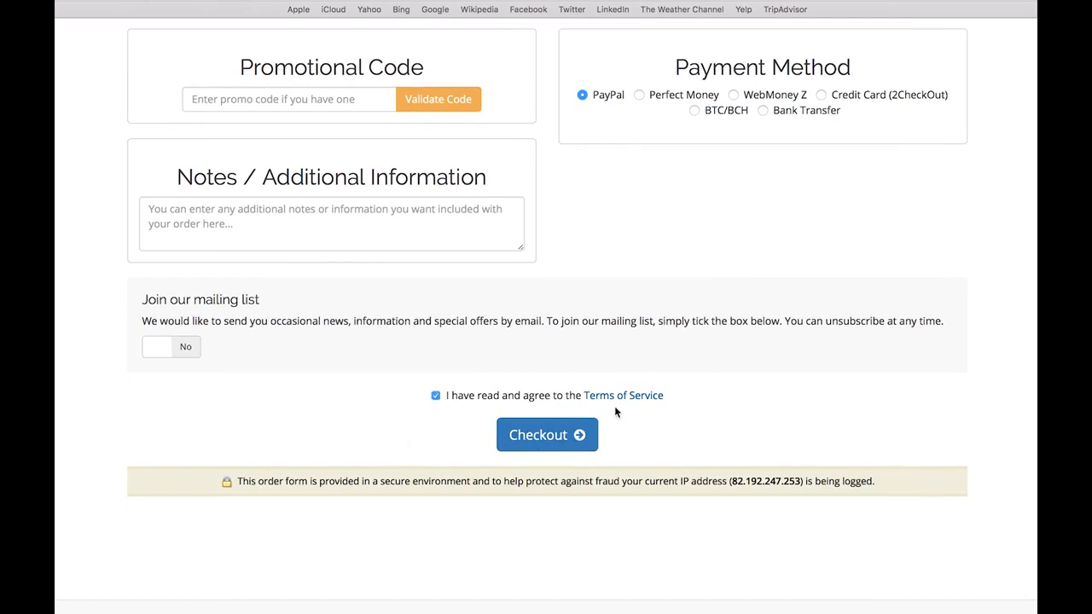
{"action": "scroll", "scroll_direction": "down", "scroll_amount": 3}
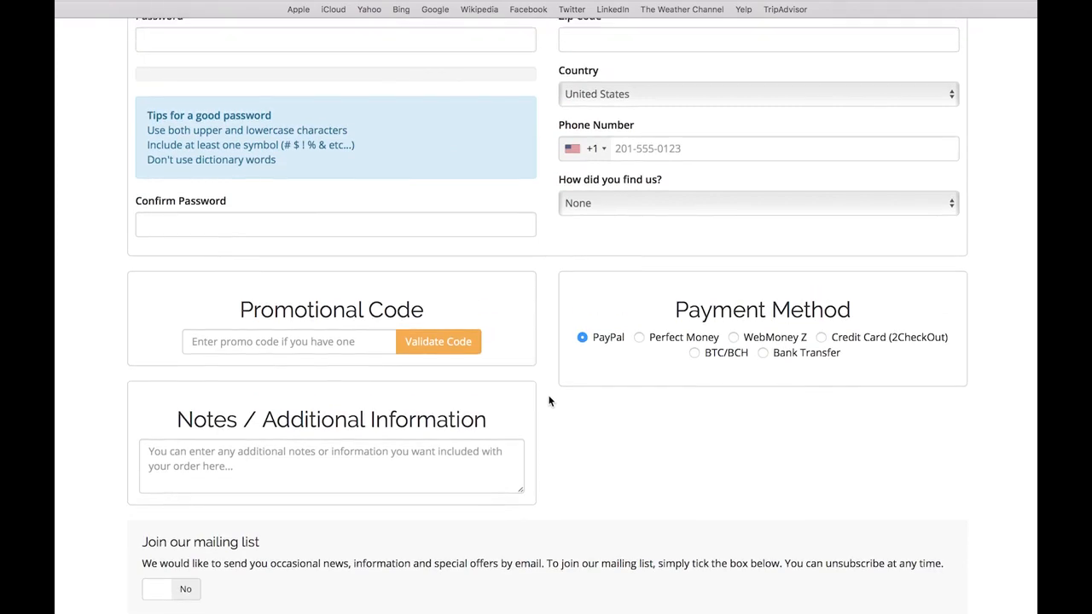
{"action": "scroll", "scroll_direction": "up", "scroll_amount": 3}
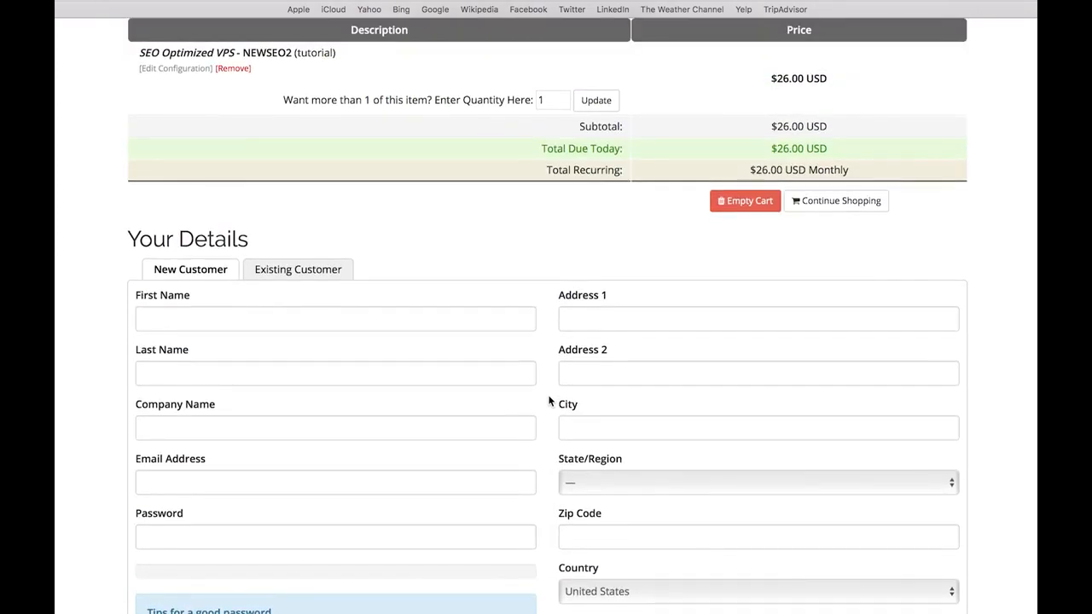
{"action": "scroll", "scroll_direction": "down", "scroll_amount": 3}
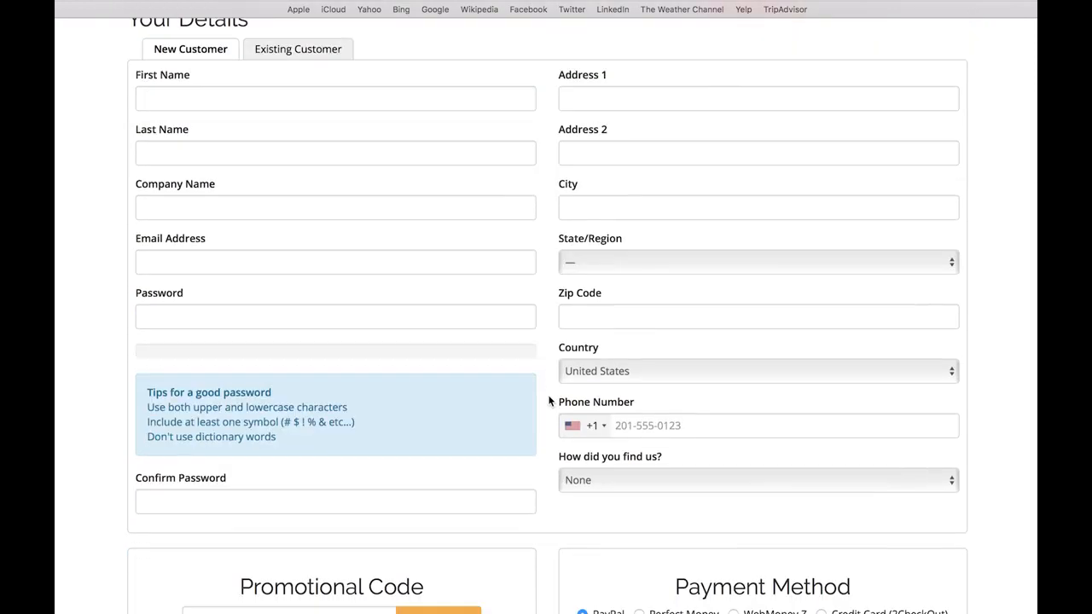
{"action": "scroll", "scroll_direction": "down", "scroll_amount": 3}
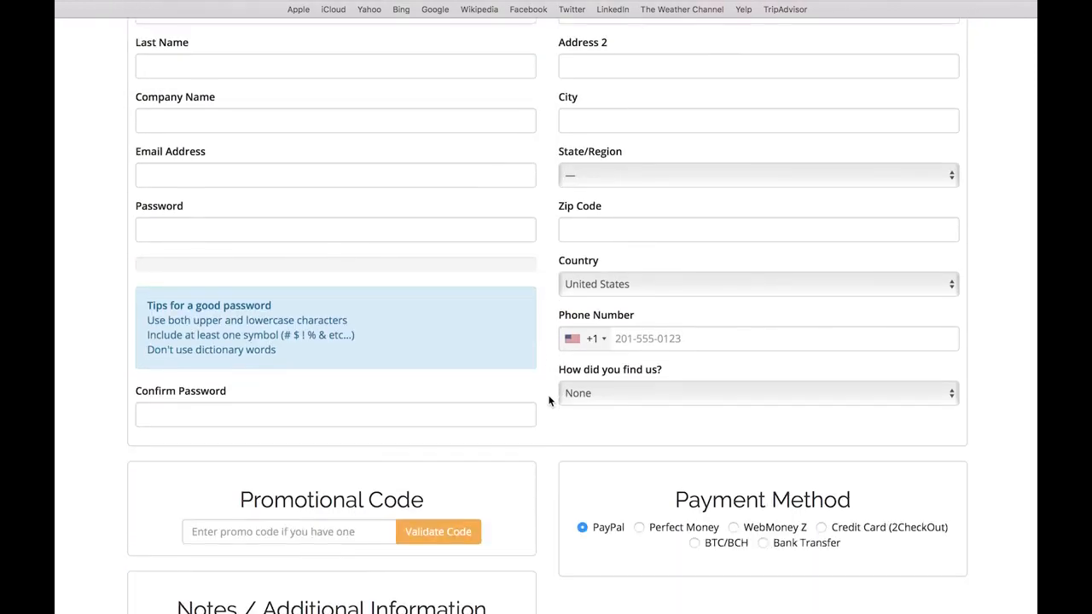